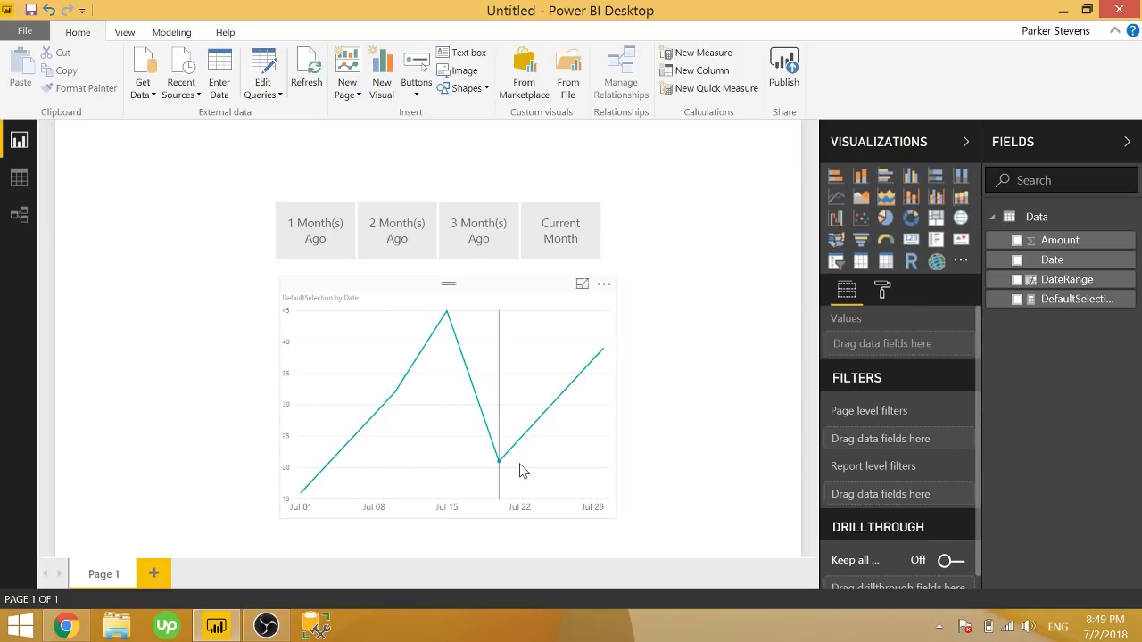
# Inspect the DateRange formula, then test slicer picks of 1, 2 and 3 Month(s) Ago
pyautogui.click(18, 183)
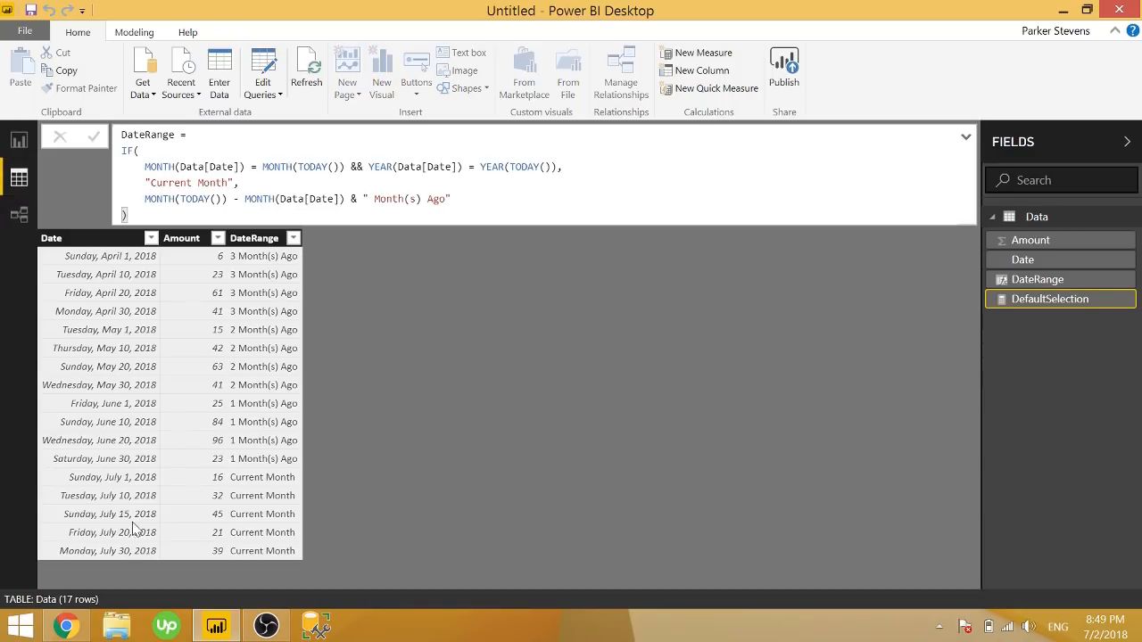
pyautogui.moveTo(126, 439)
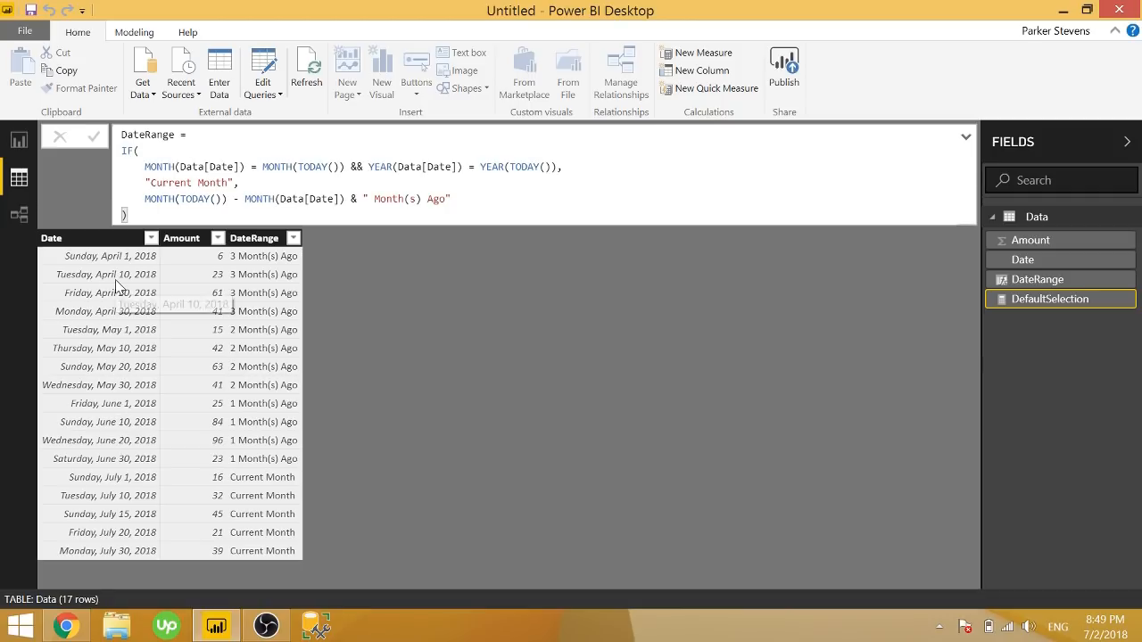
pyautogui.moveTo(223, 480)
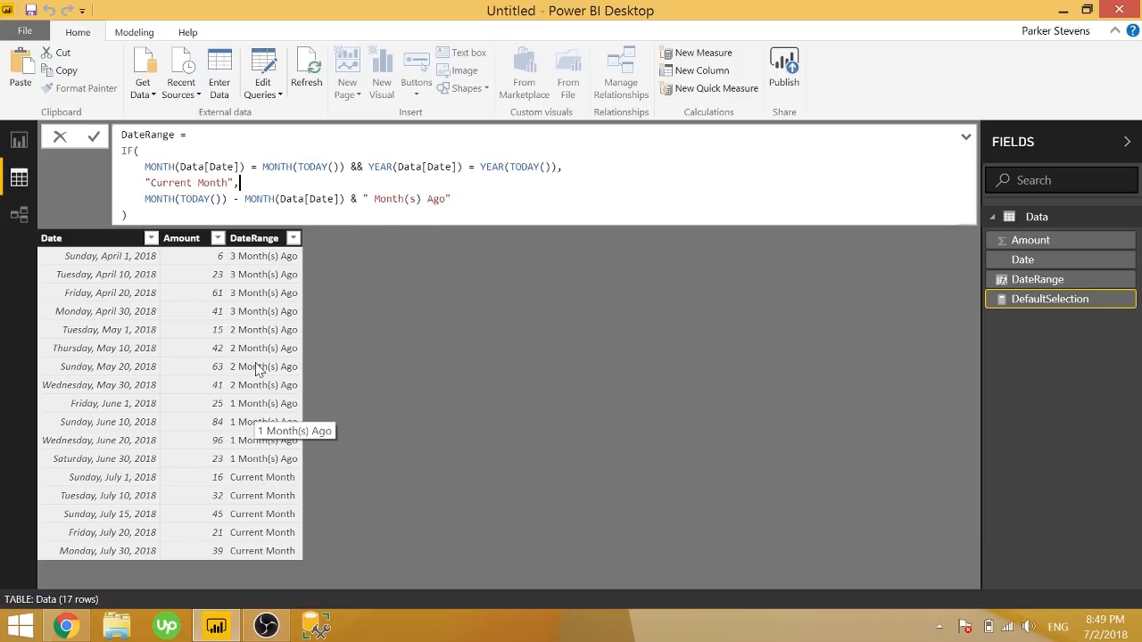
pyautogui.moveTo(305, 489)
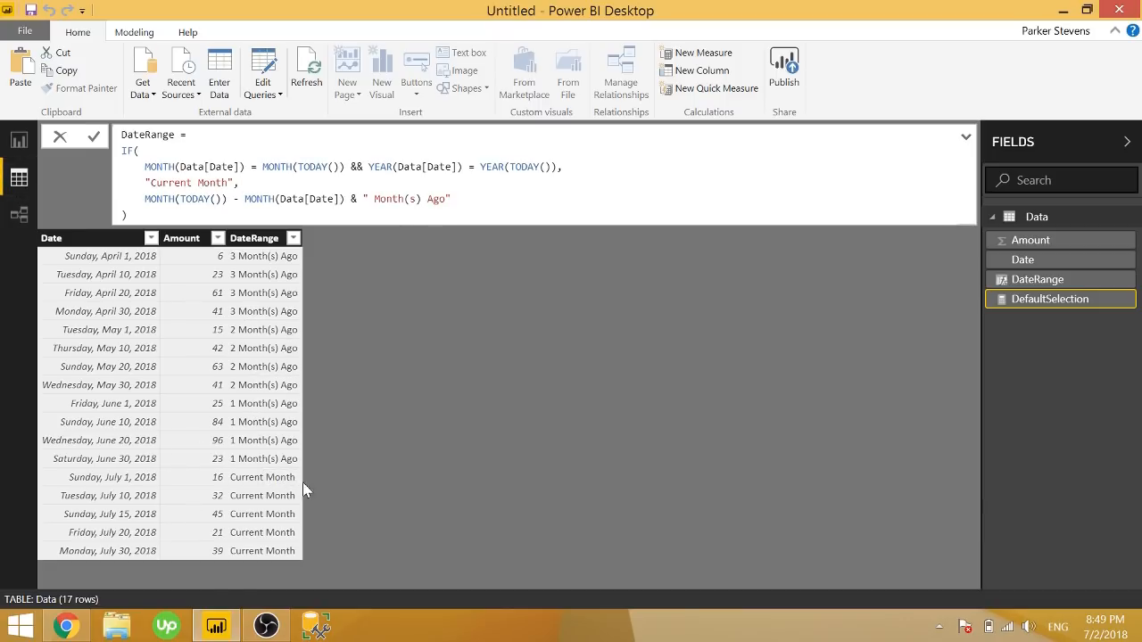
pyautogui.moveTo(141, 515)
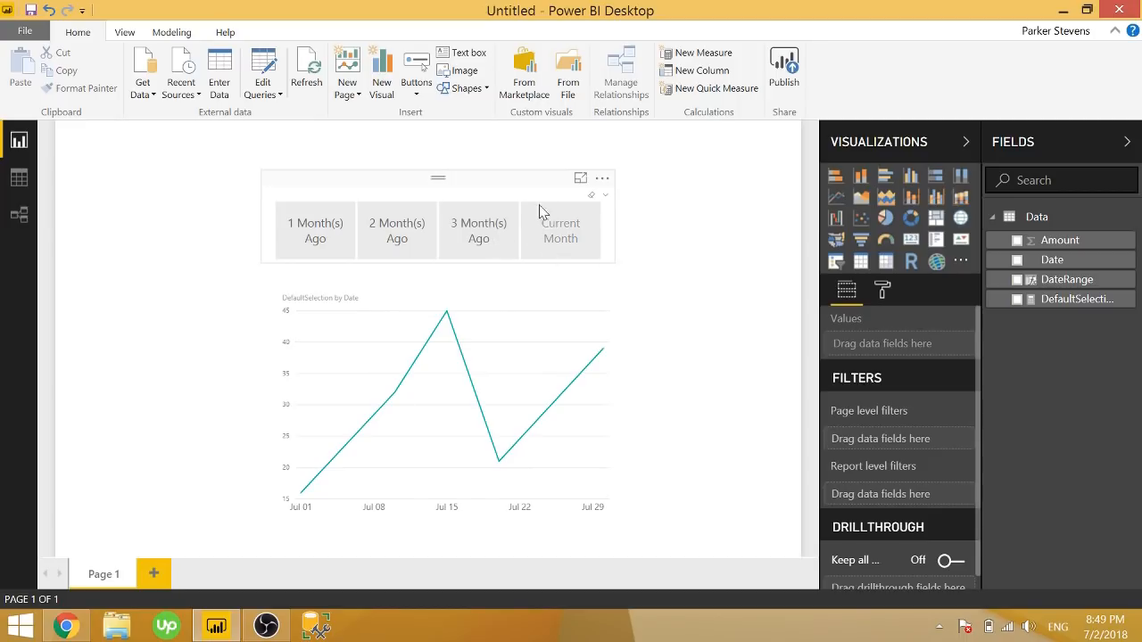
pyautogui.click(560, 231)
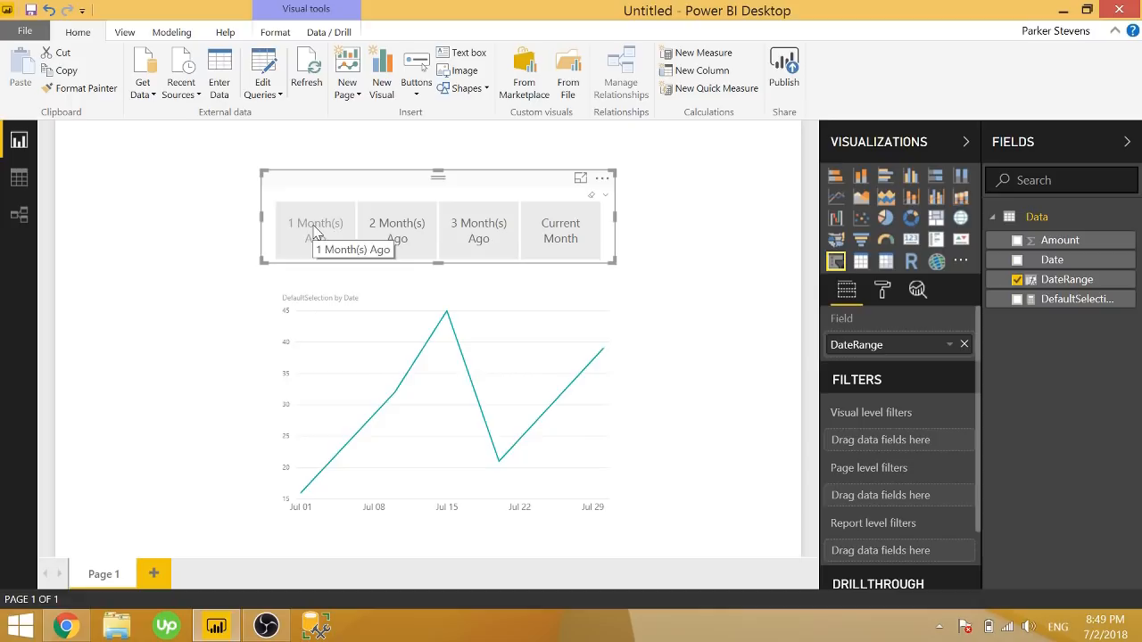
pyautogui.click(315, 231)
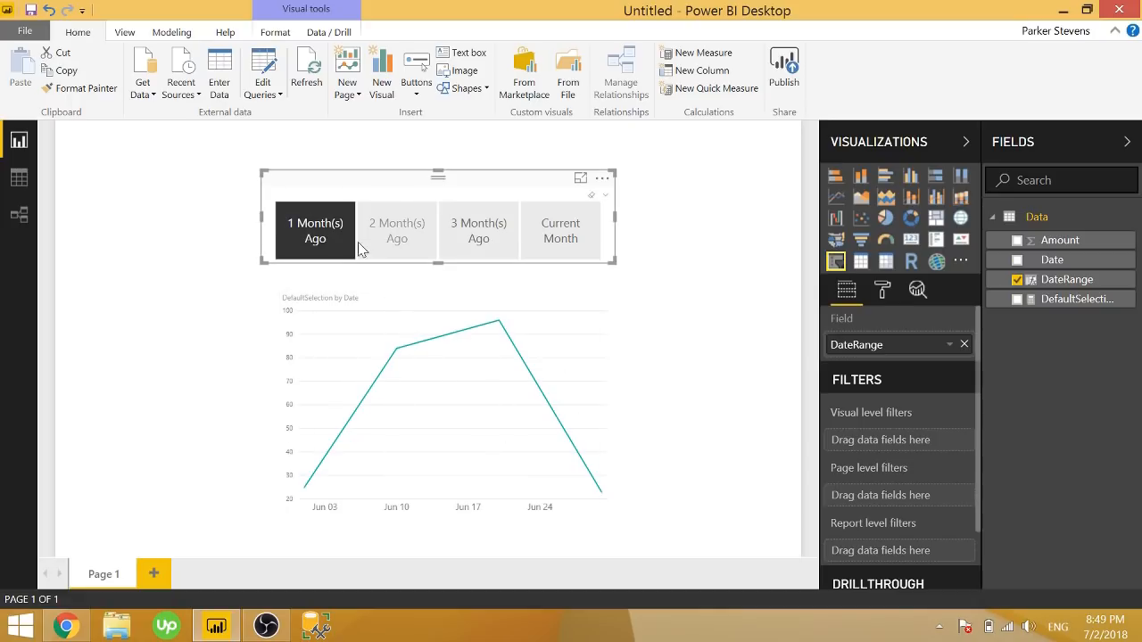
pyautogui.click(396, 230)
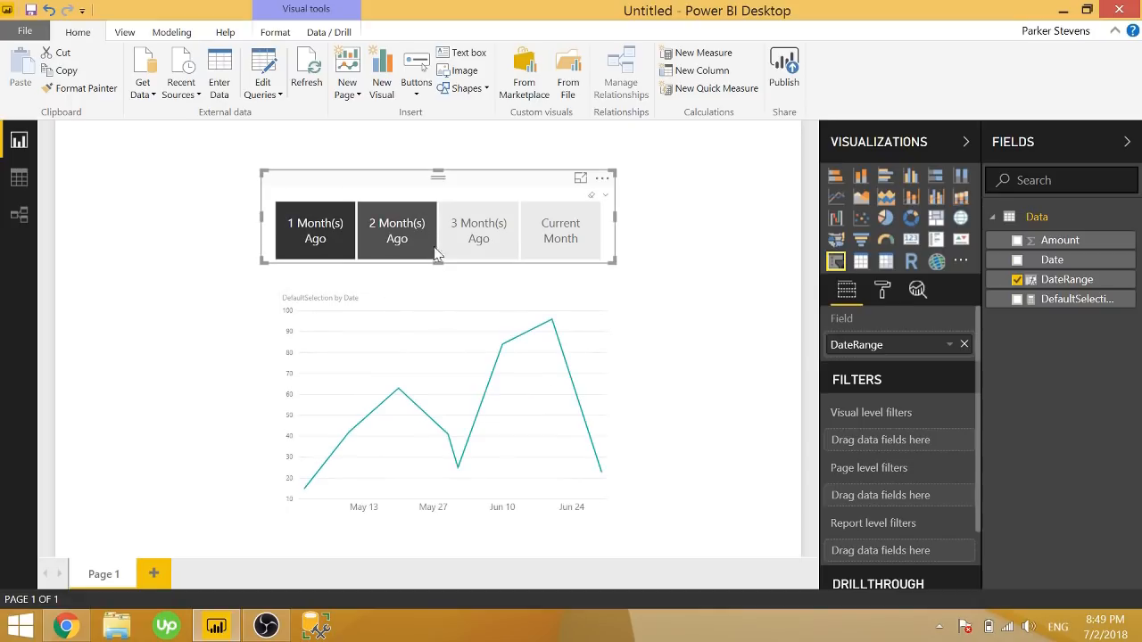
pyautogui.moveTo(549, 352)
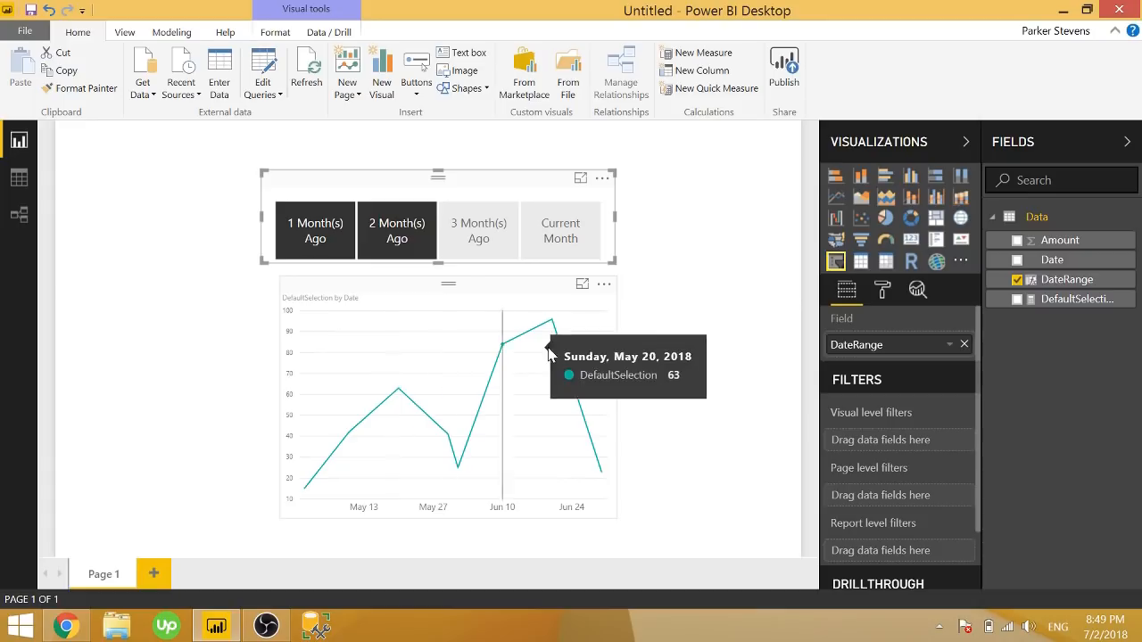
pyautogui.moveTo(595, 198)
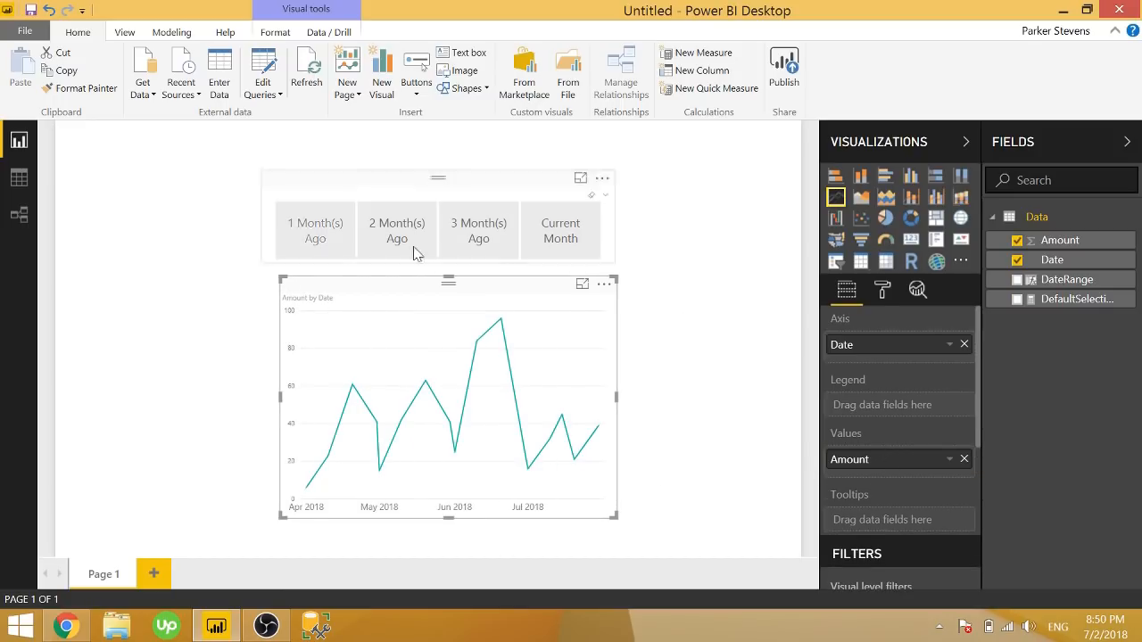
pyautogui.click(478, 230)
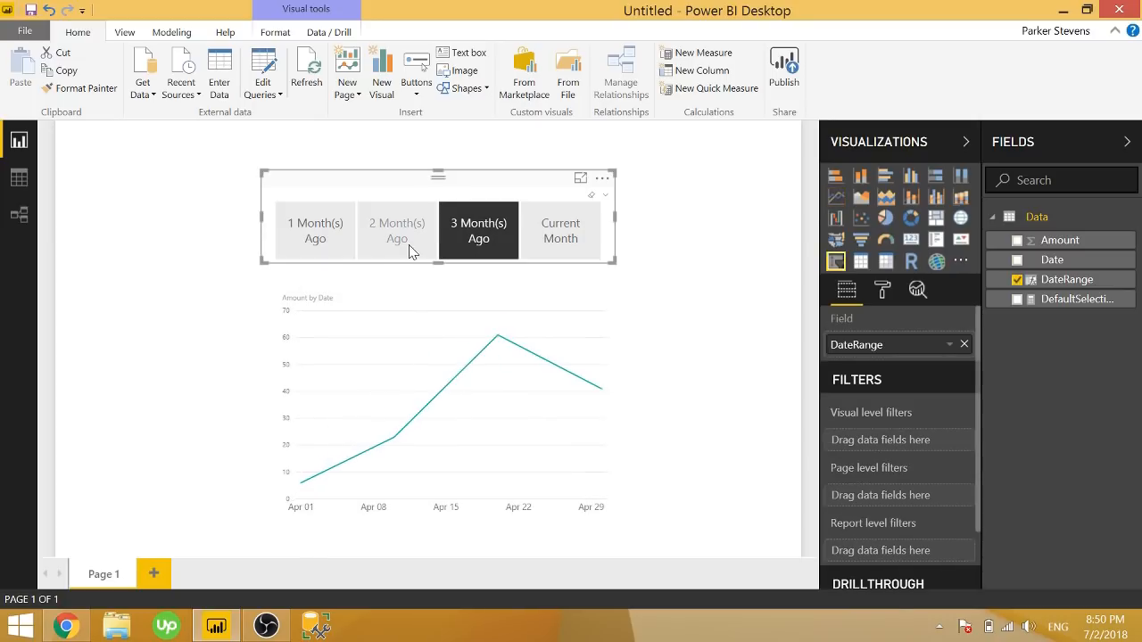
pyautogui.click(397, 230)
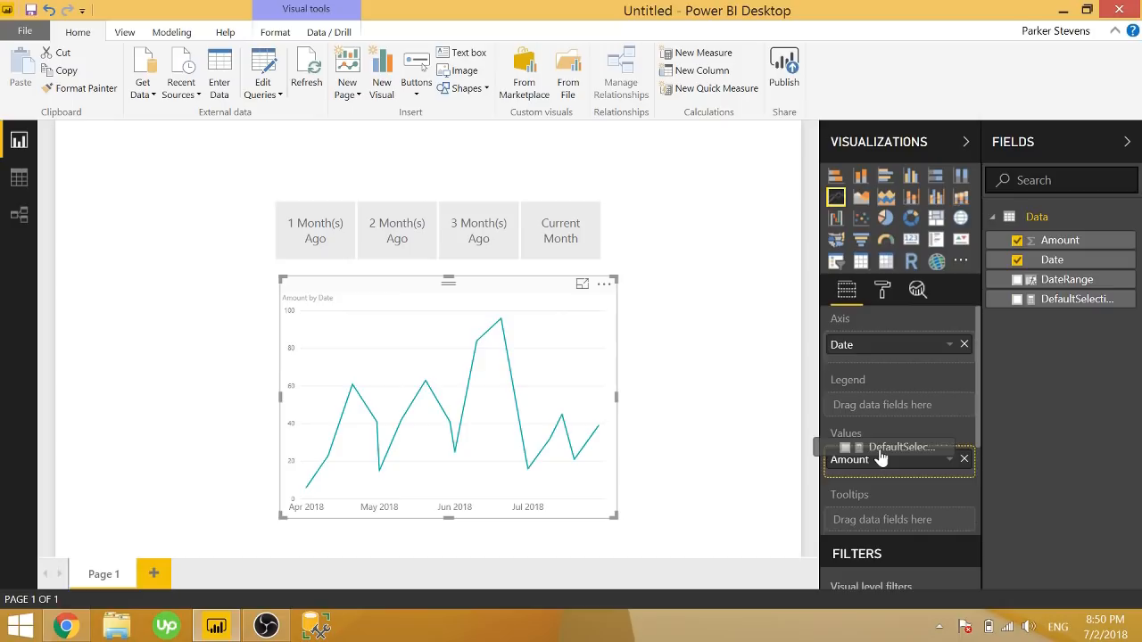
# Swap Amount for DefaultSelection in the chart, delete DefaultSelection, and recheck Data view
pyautogui.click(1016, 299)
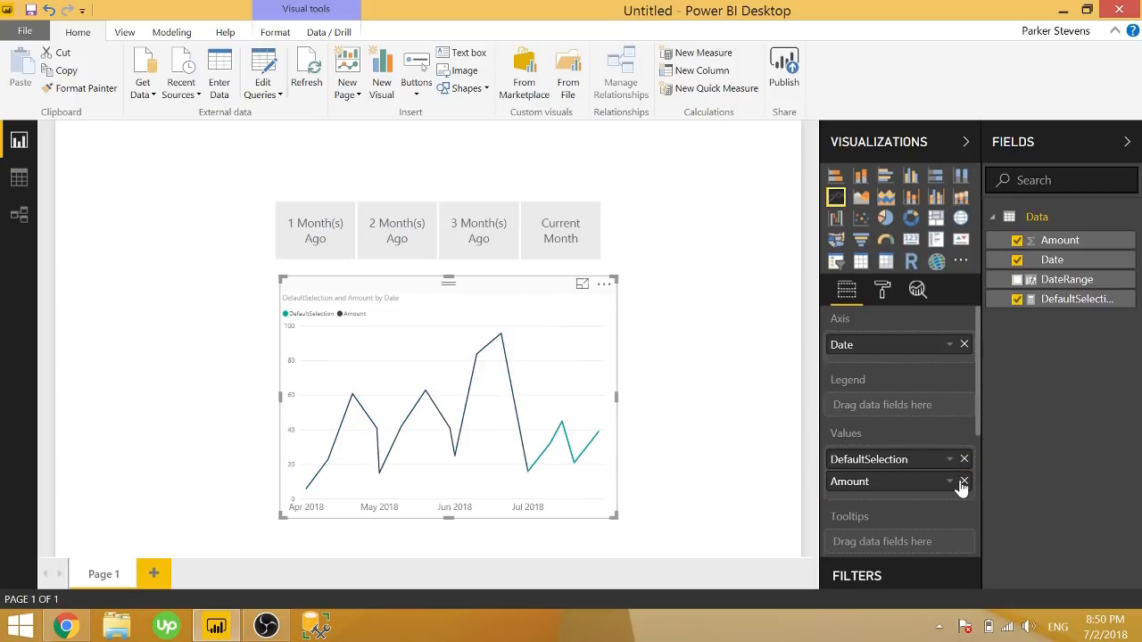
pyautogui.click(964, 482)
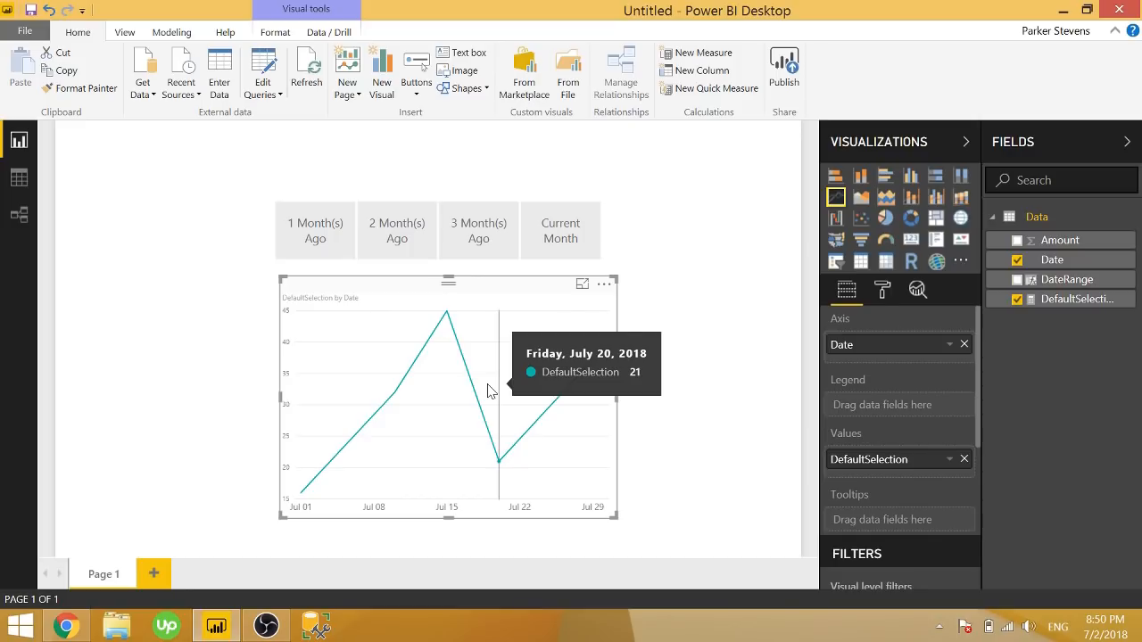
pyautogui.moveTo(675, 393)
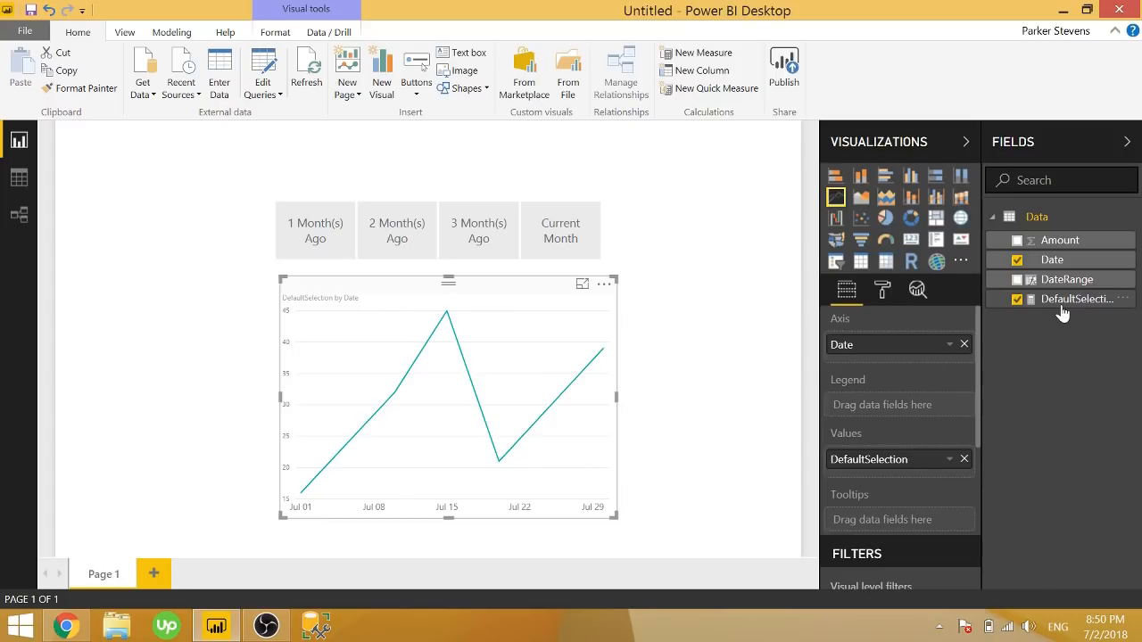
pyautogui.rightClick(1062, 299)
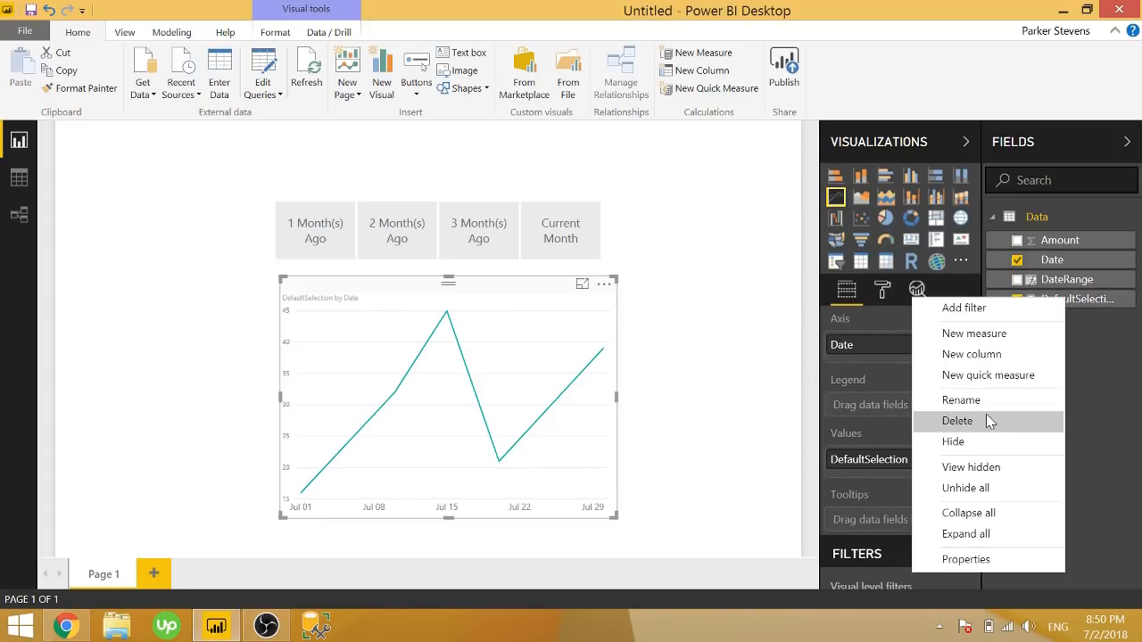
pyautogui.click(958, 421)
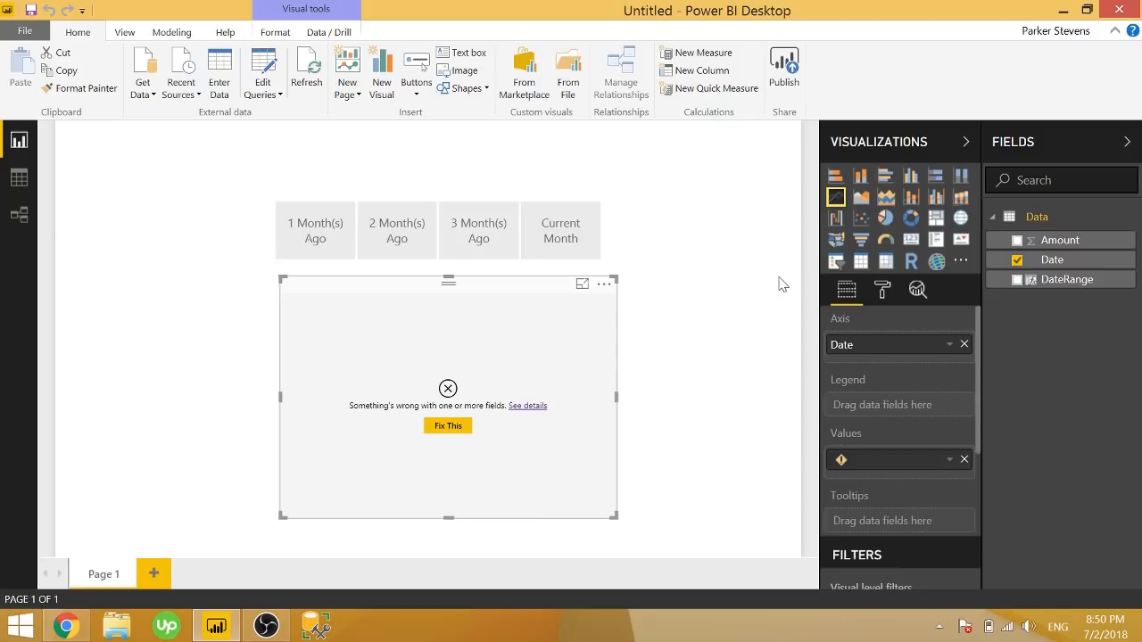
pyautogui.moveTo(114, 234)
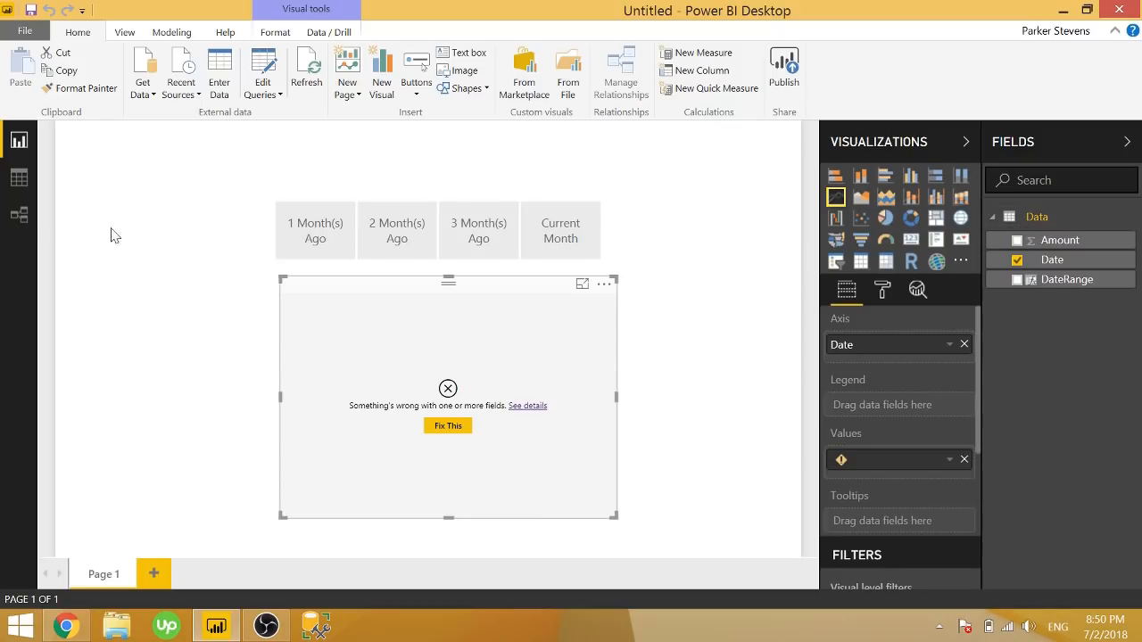
pyautogui.click(19, 178)
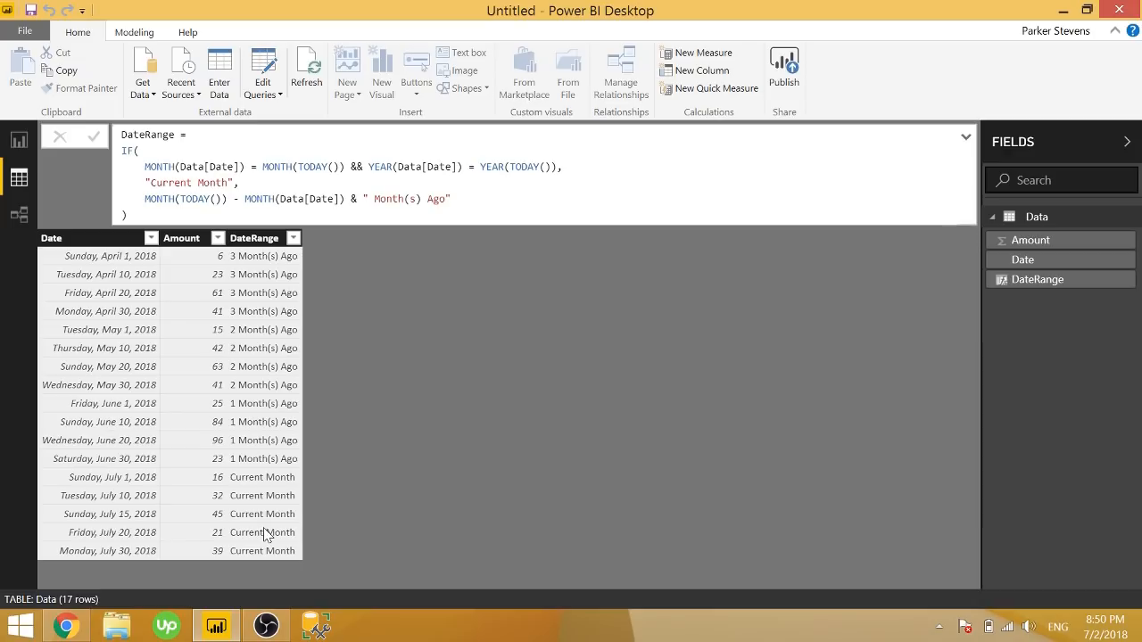
pyautogui.moveTo(257, 267)
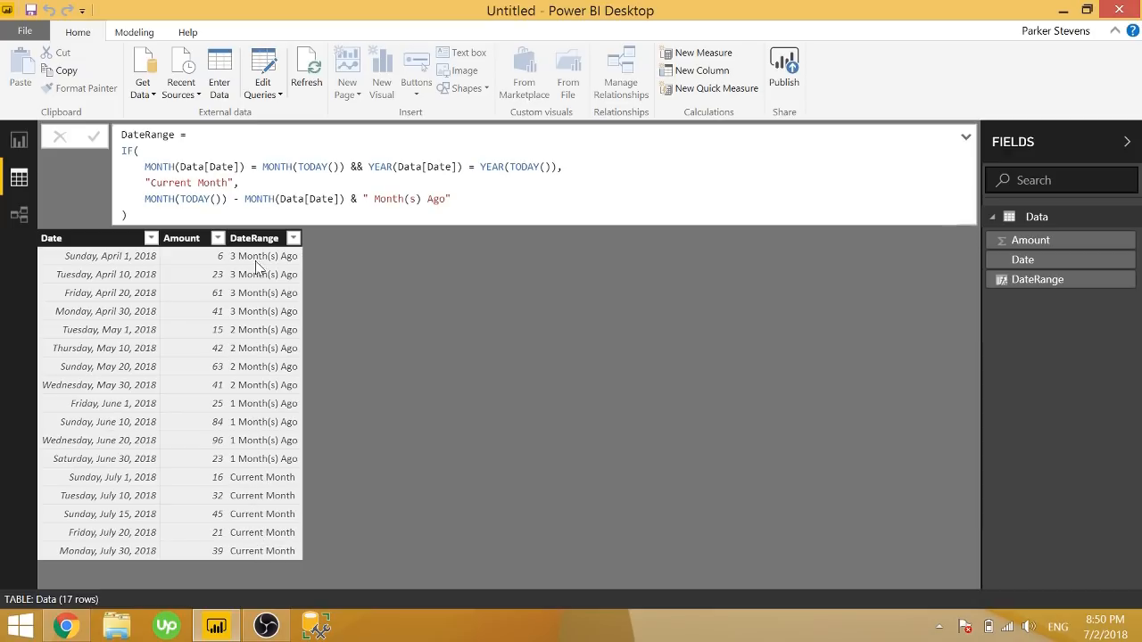
pyautogui.moveTo(264, 397)
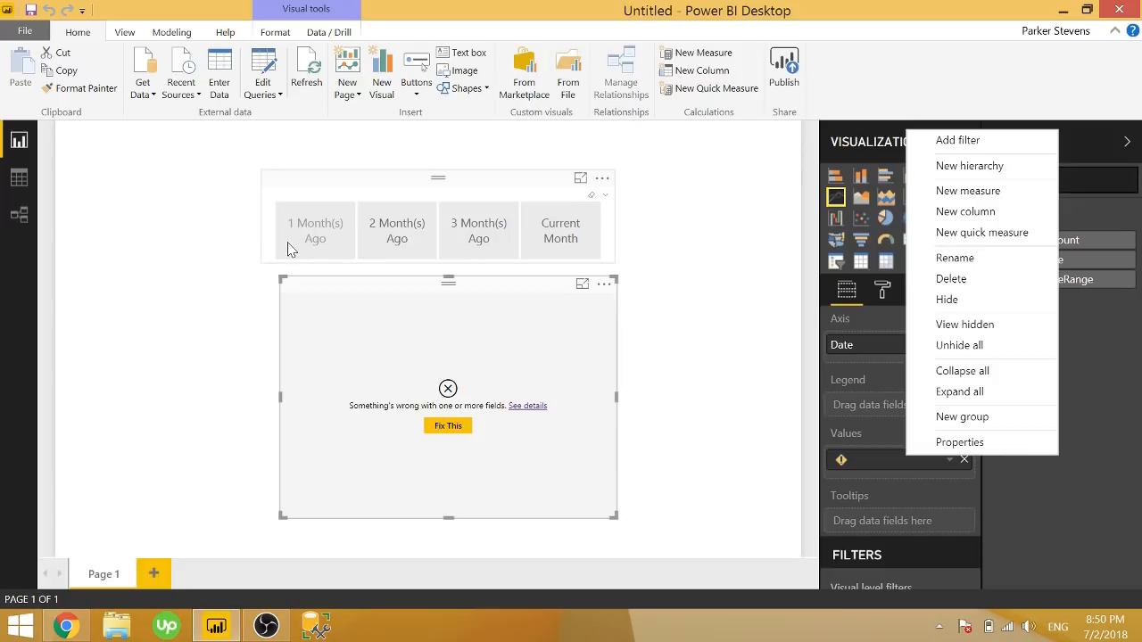
pyautogui.moveTo(965, 211)
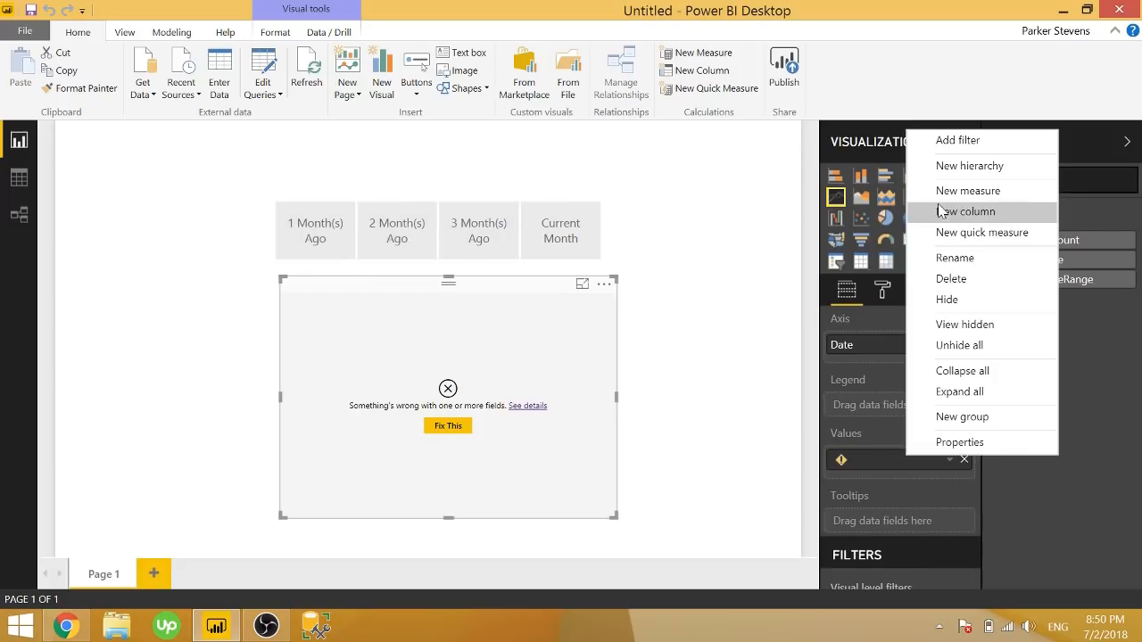
# Recreate DefaultSelection as COUNTROWS(DISTINCT(ALLSELECTED(Data[DateRange]))) and insert a Card visual
pyautogui.click(968, 190)
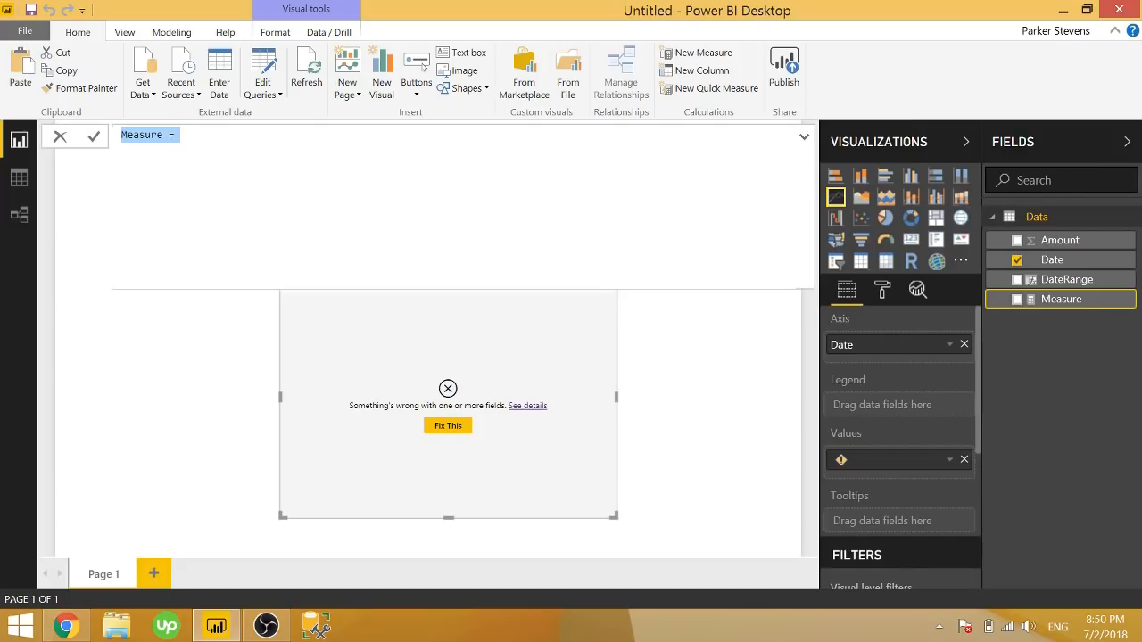
pyautogui.write('DefaultS')
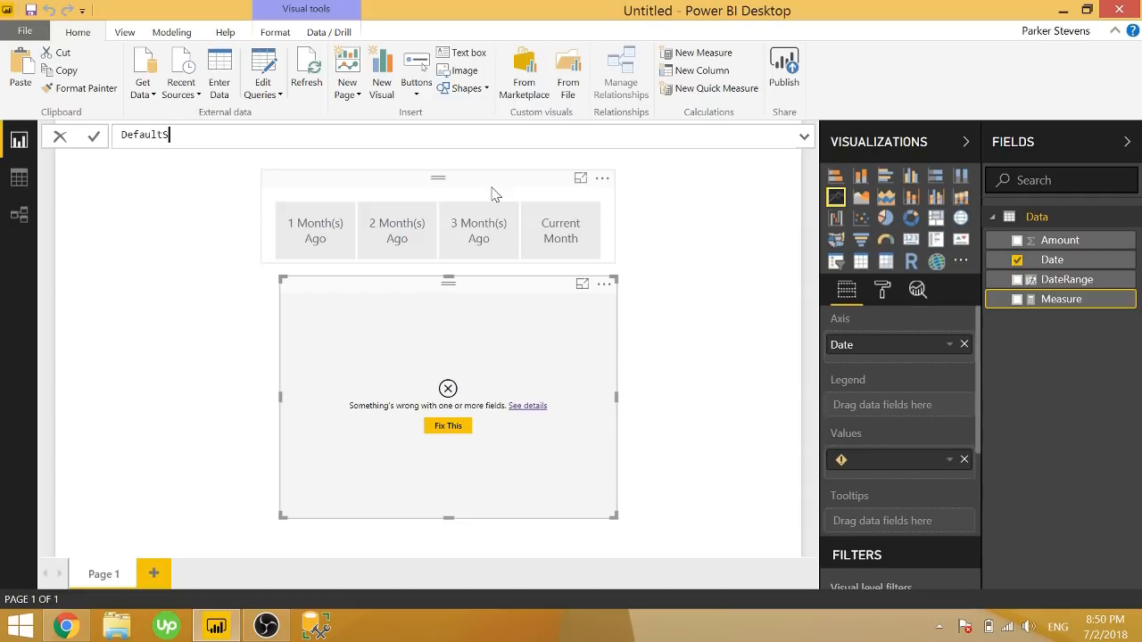
pyautogui.write('election =')
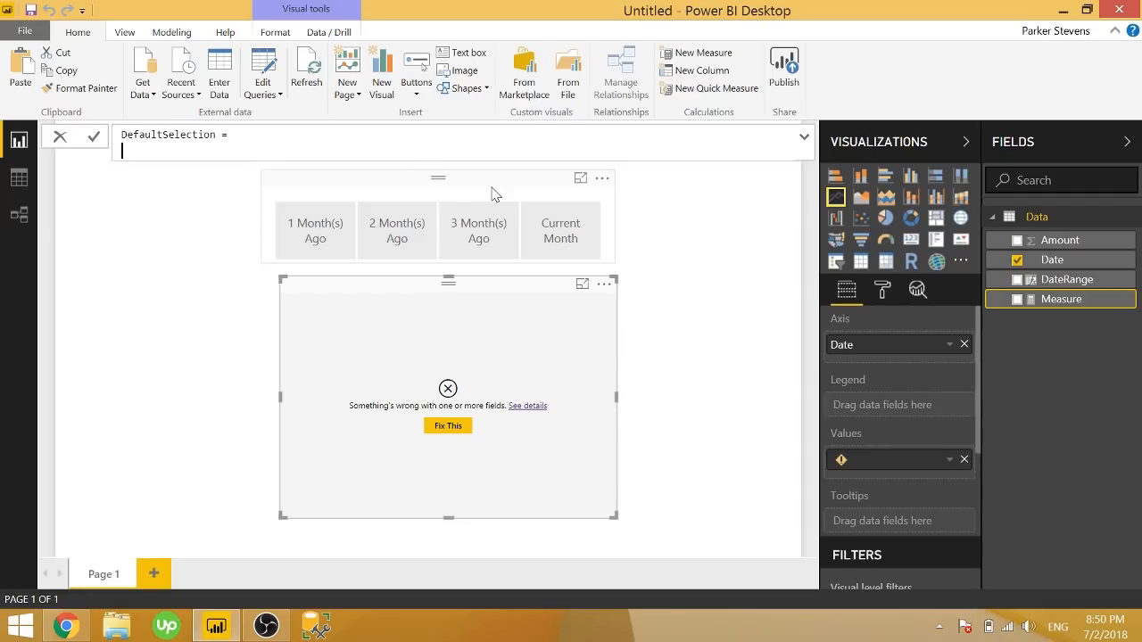
pyautogui.write('IF(')
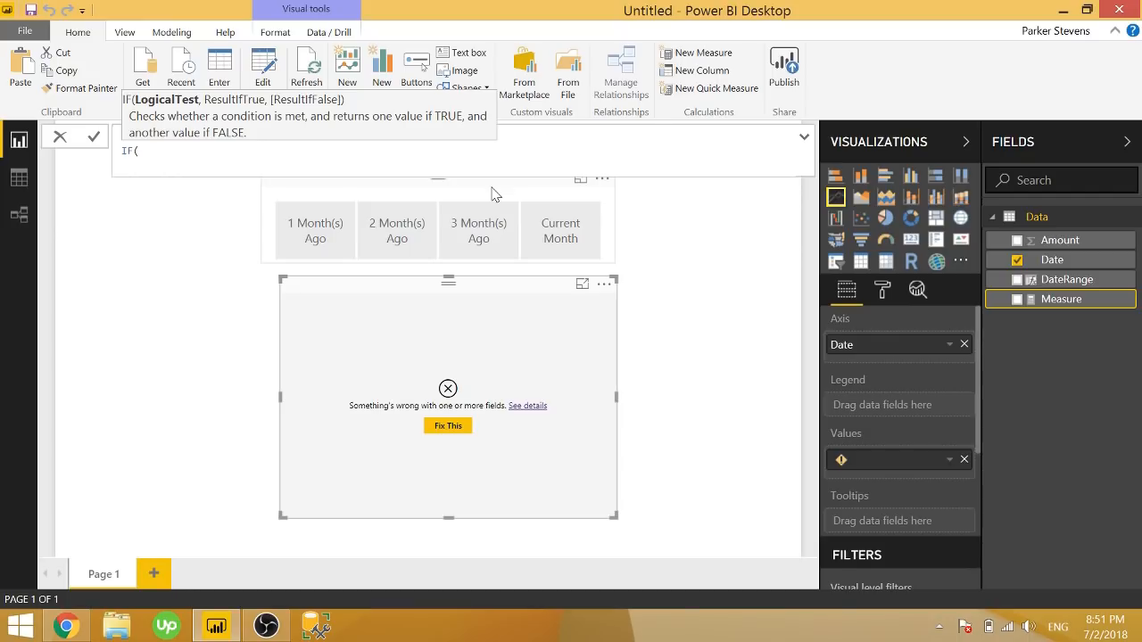
pyautogui.write('COUNTROWS(')
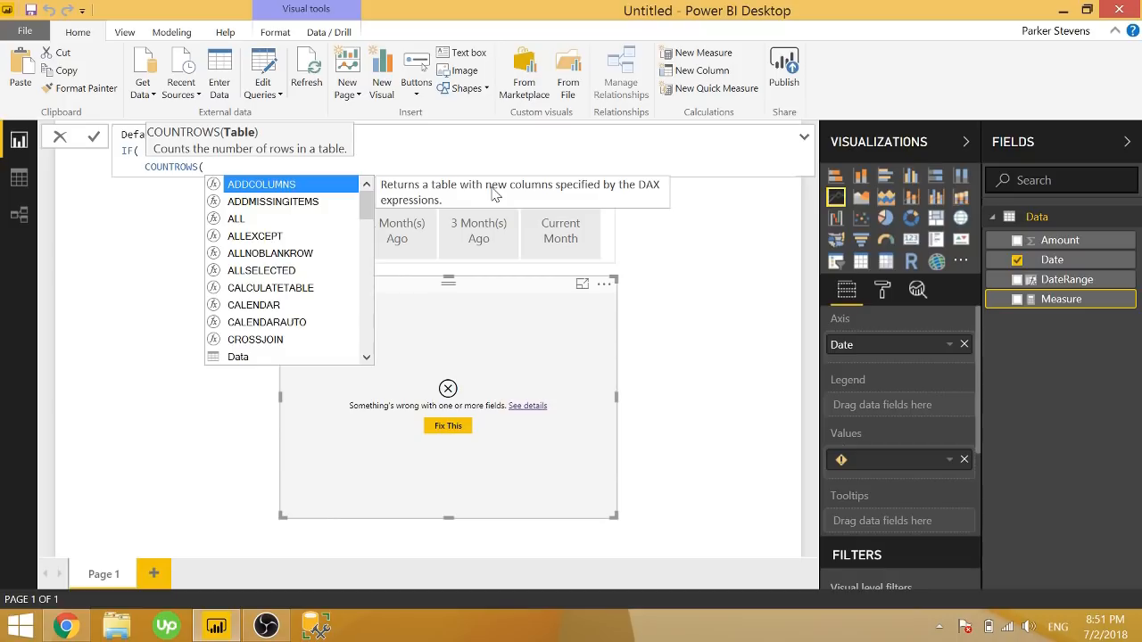
pyautogui.write('DISTINCT(')
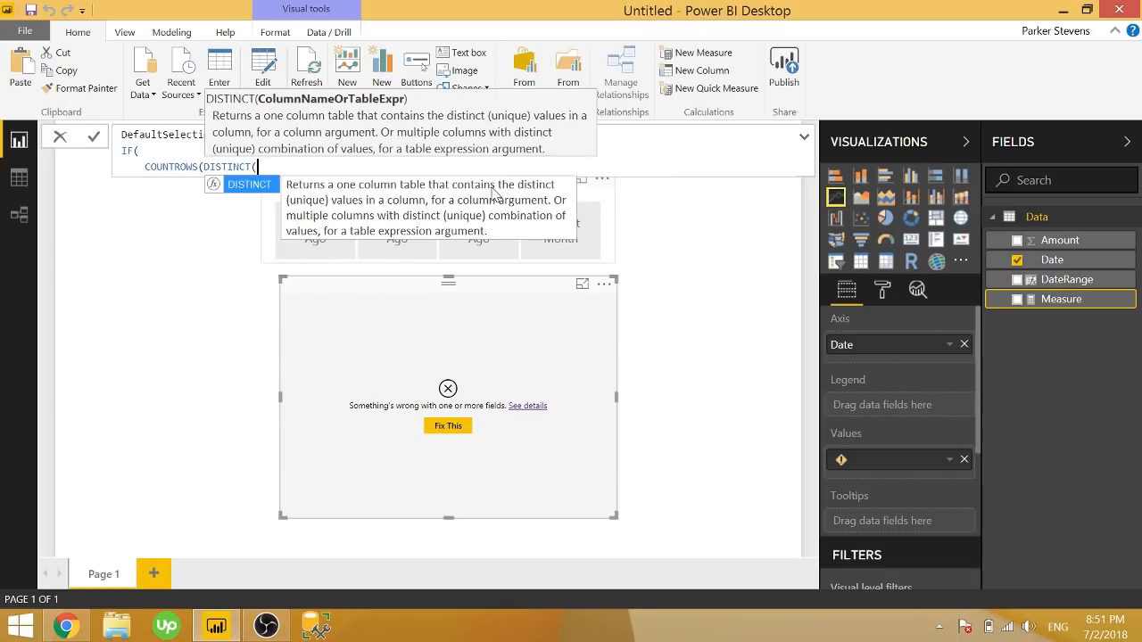
pyautogui.write('ALLSELECTED(Data[DateRange')
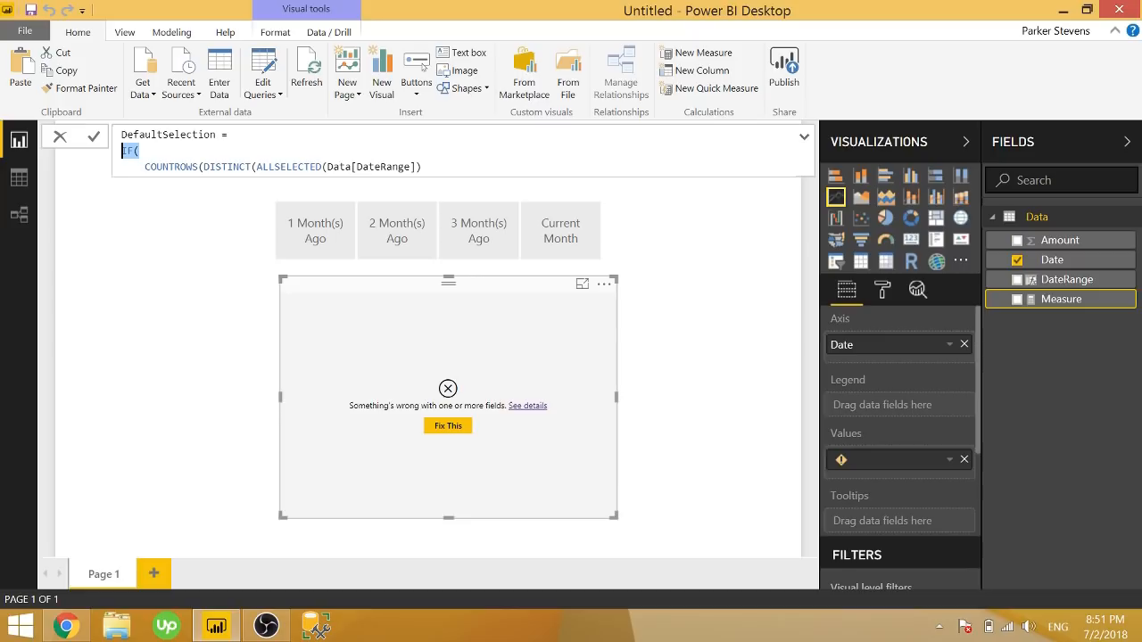
pyautogui.click(92, 136)
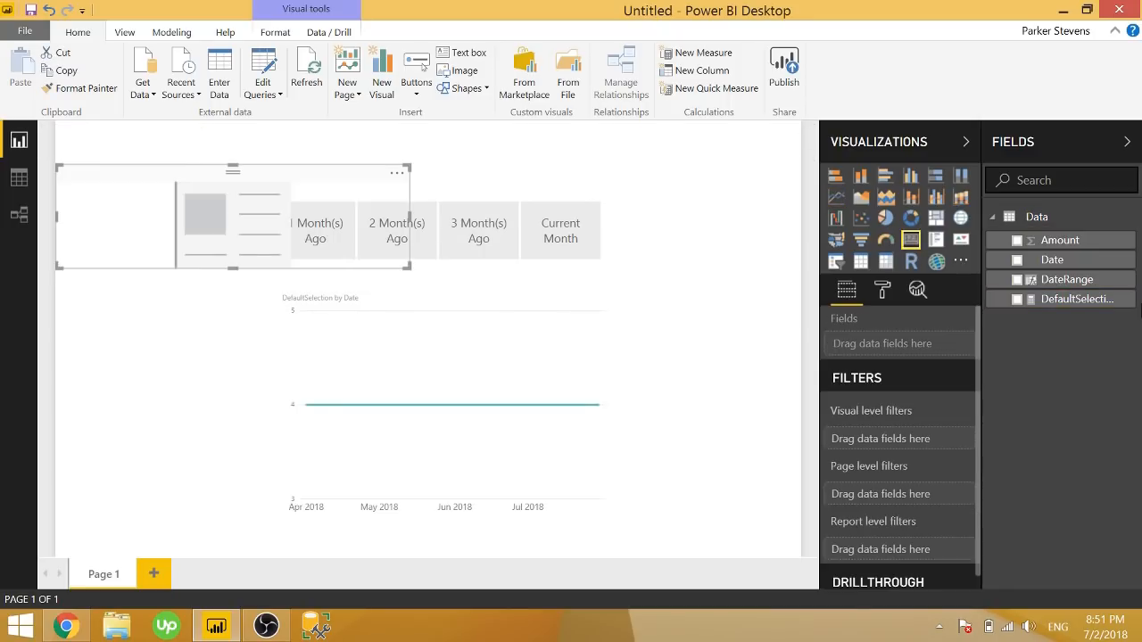
# Show DefaultSelection in a resized card, then select 1 and 2 Month(s) Ago
pyautogui.click(1014, 280)
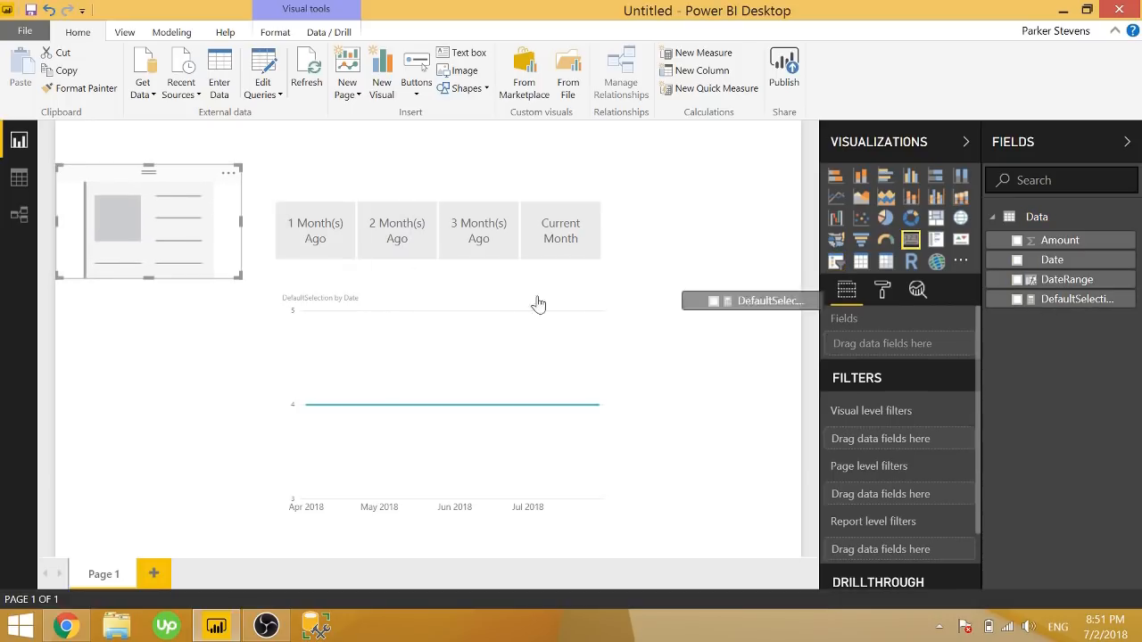
pyautogui.click(1016, 299)
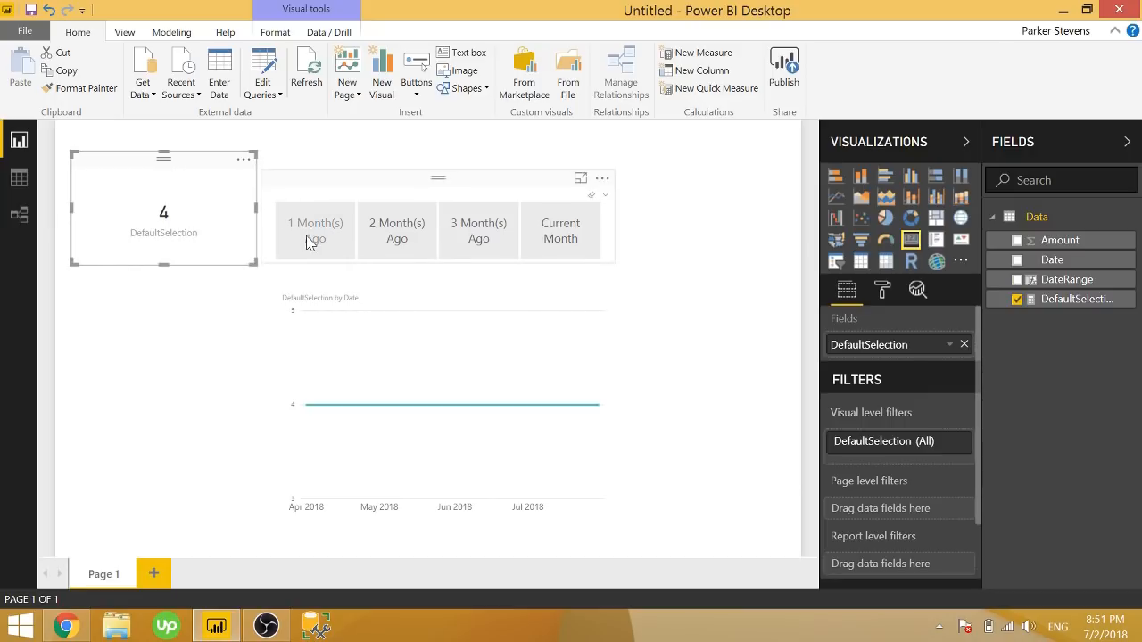
pyautogui.click(315, 231)
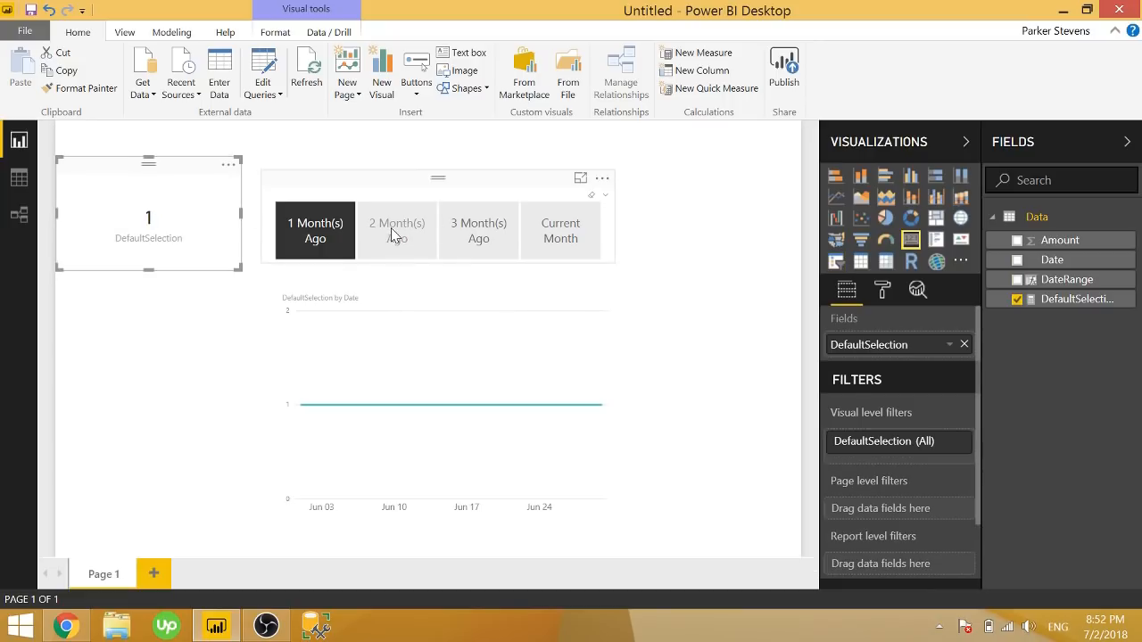
pyautogui.click(397, 230)
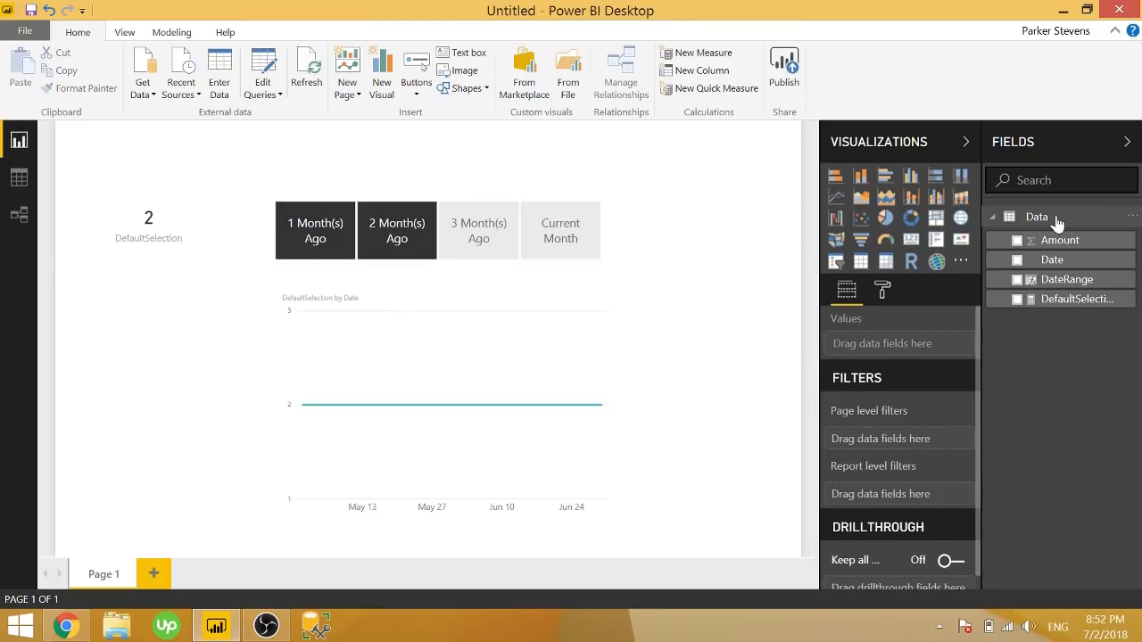
# Create and commit the measure AllSelections = COUNTROWS(DISTINCT(ALL(Data[DateRange])))
pyautogui.click(667, 53)
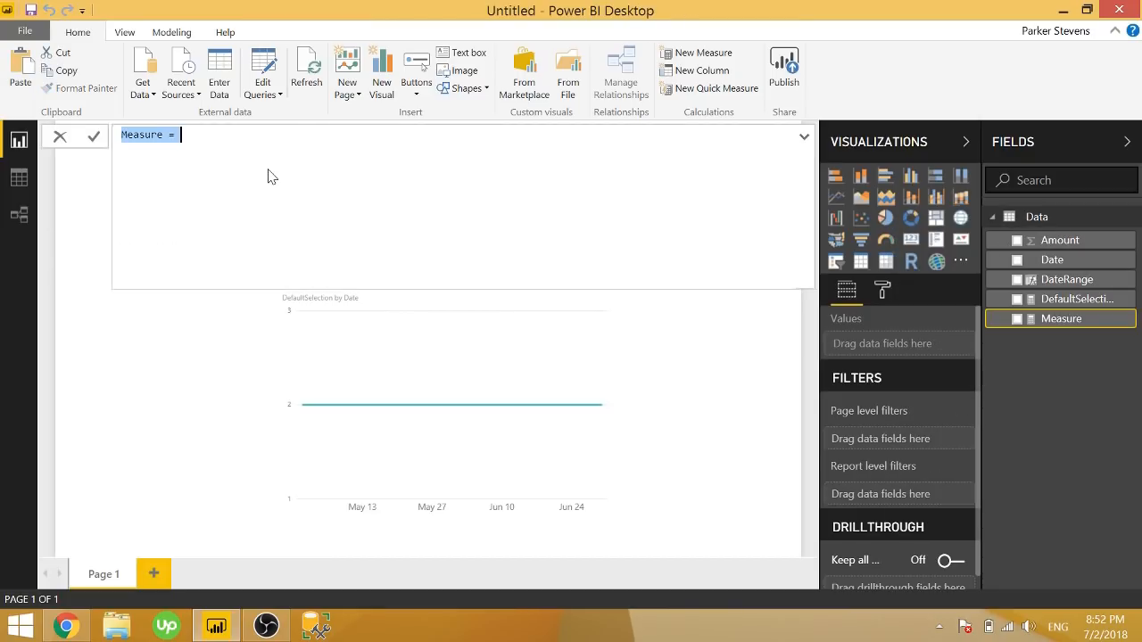
pyautogui.write('AllSele')
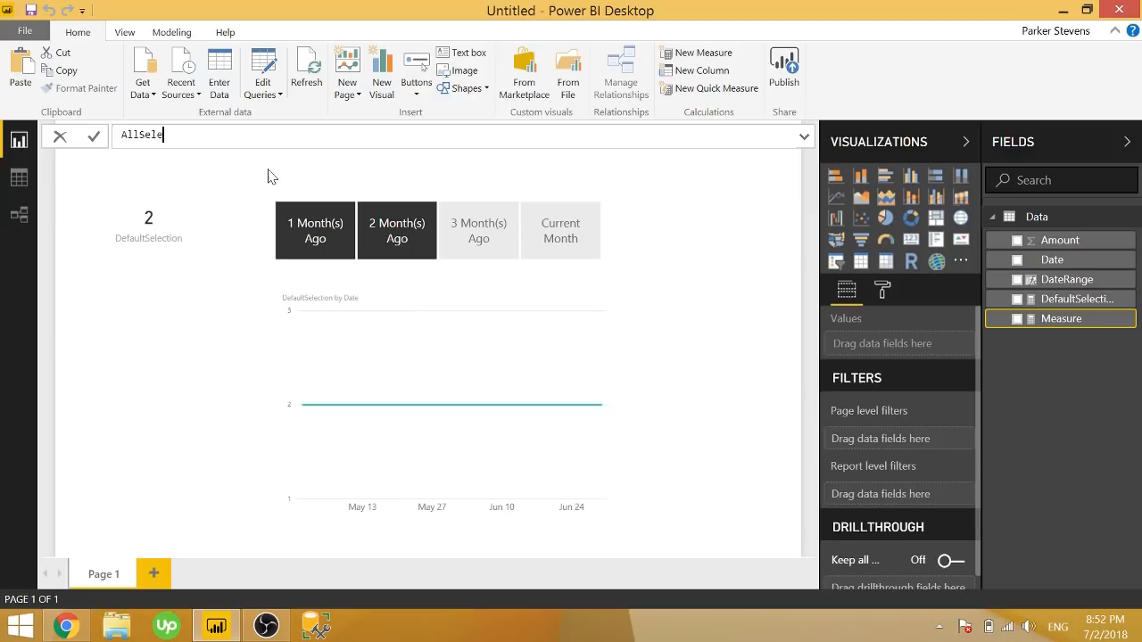
pyautogui.write('ctions =')
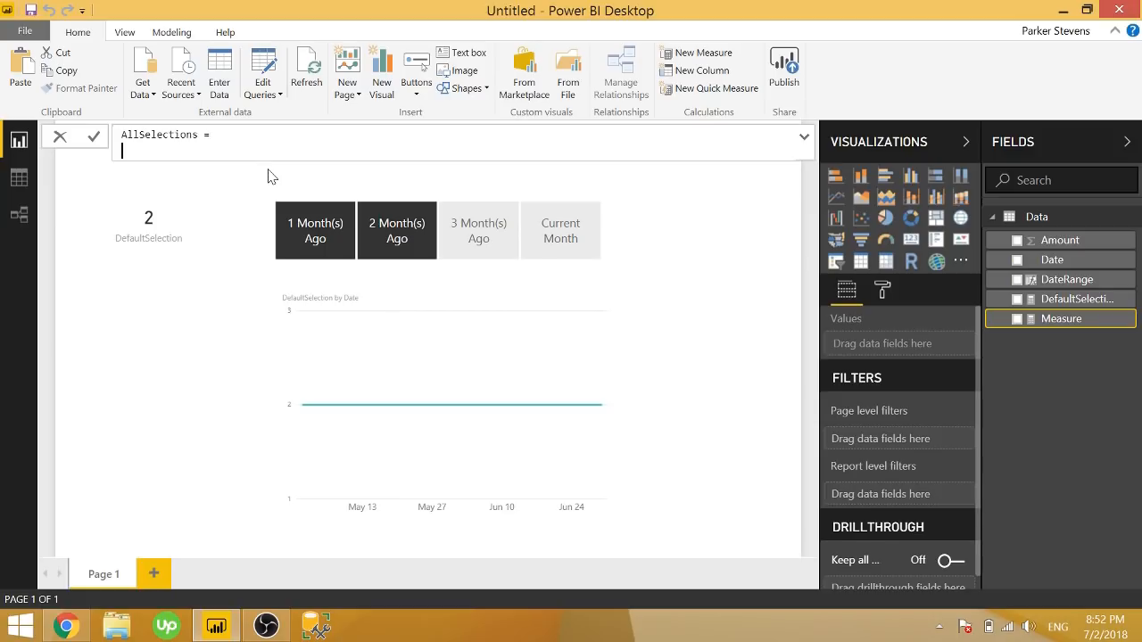
pyautogui.write('COUNTROWS(')
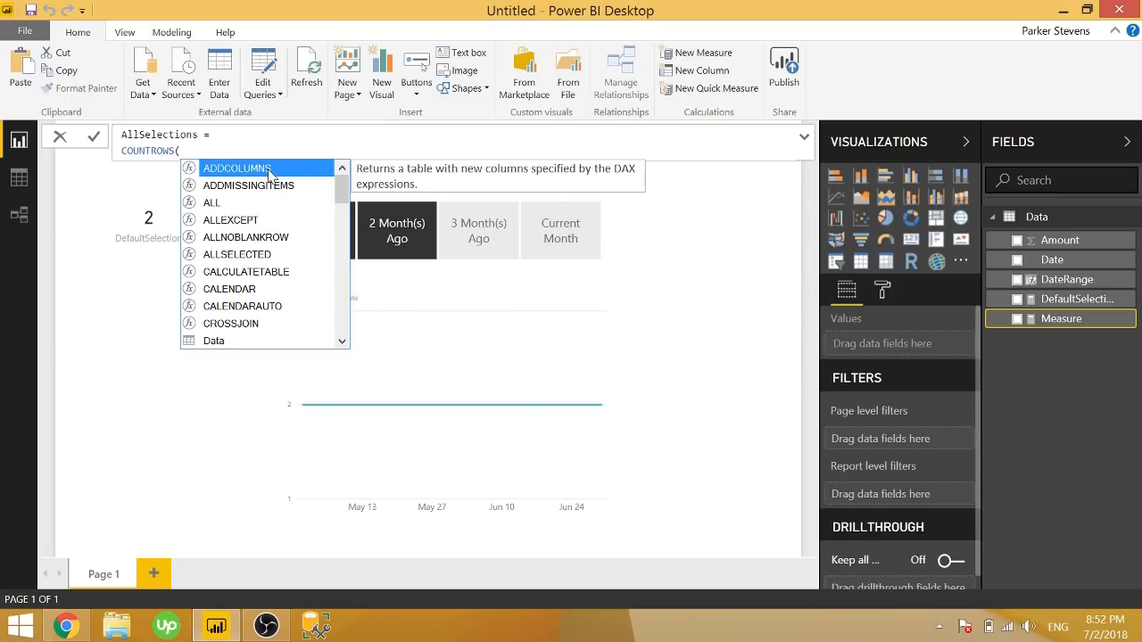
pyautogui.write('DISTINCT(ALL(dat')
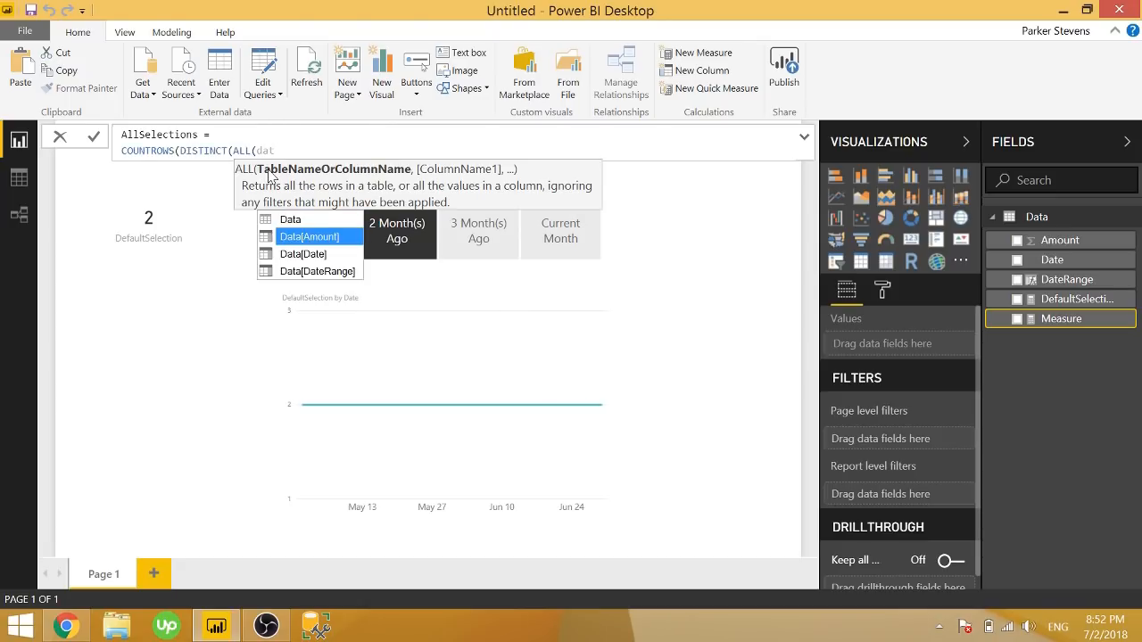
pyautogui.click(319, 271)
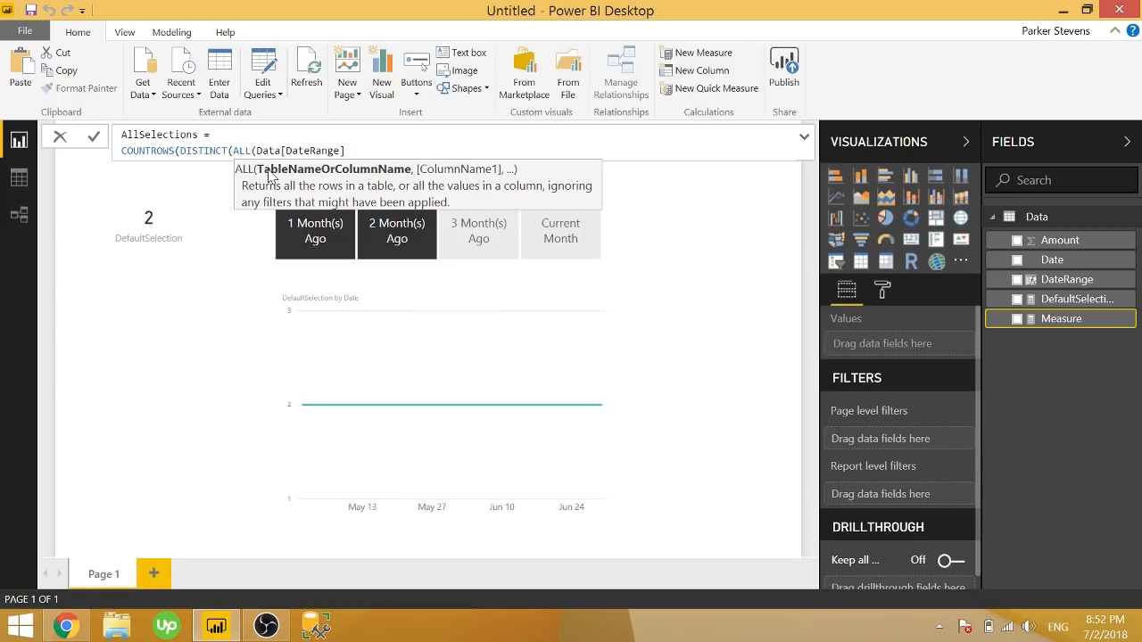
pyautogui.write(')))')
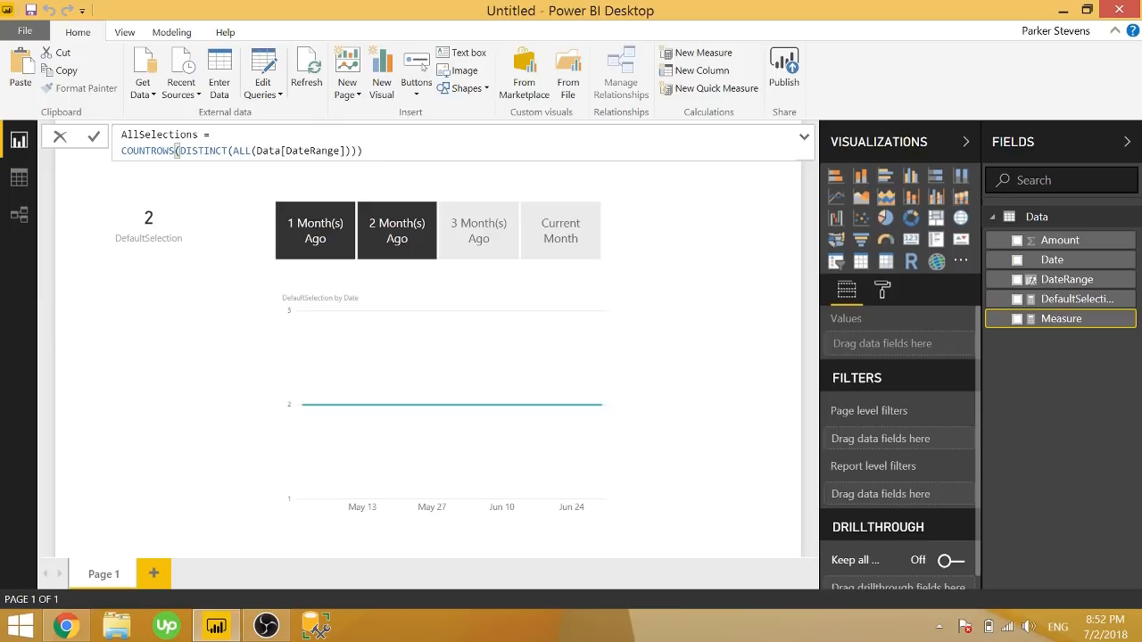
pyautogui.click(341, 150)
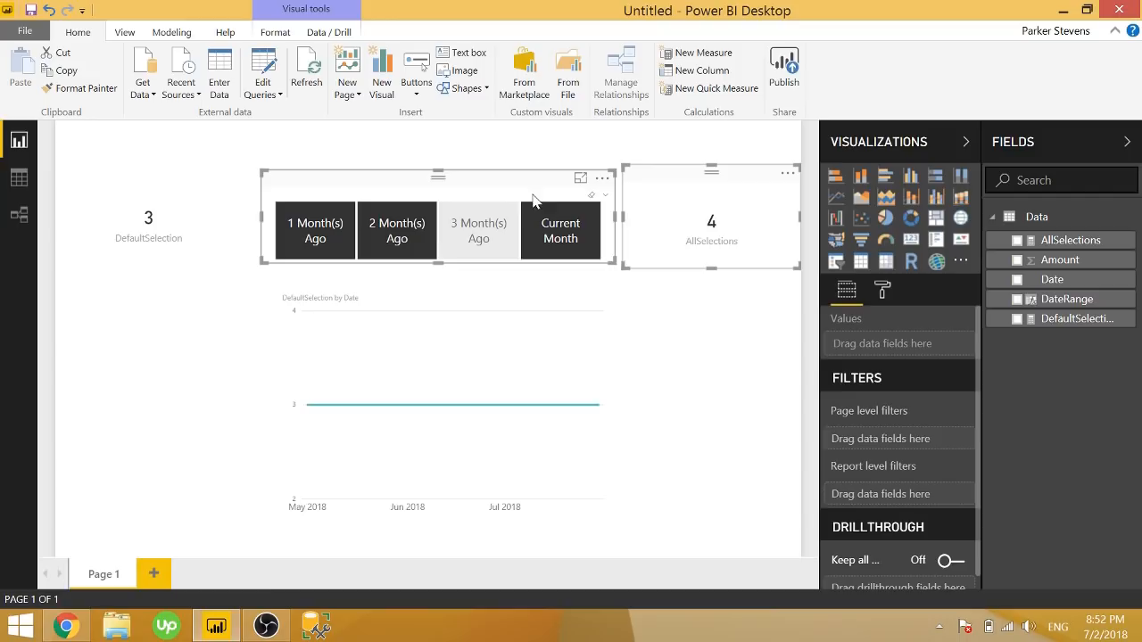
pyautogui.moveTo(107, 266)
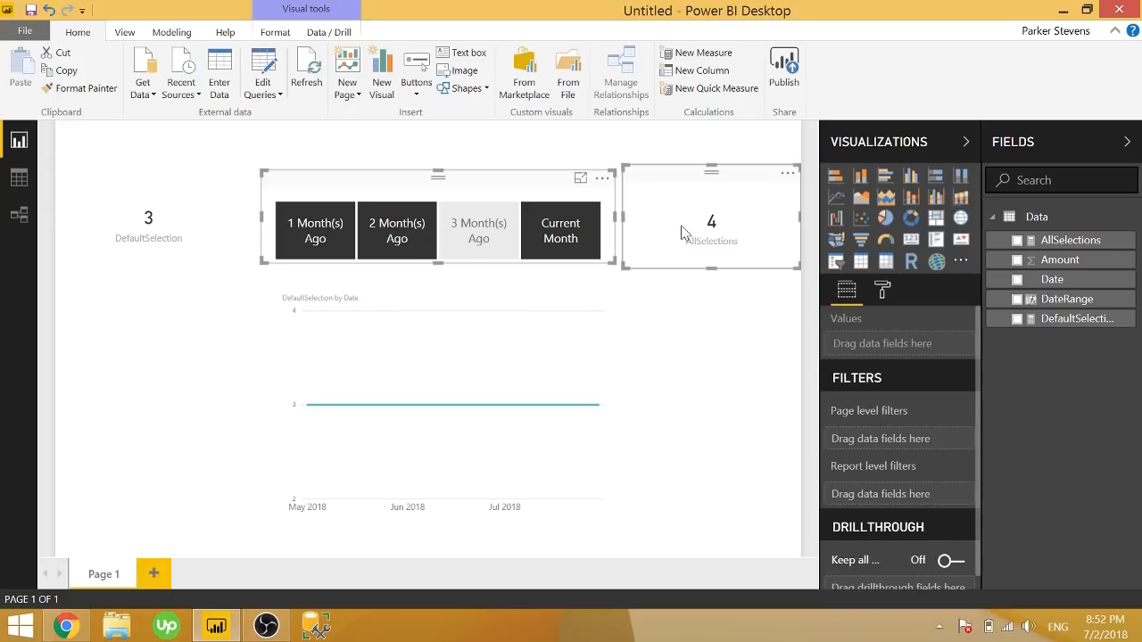
pyautogui.moveTo(883, 290)
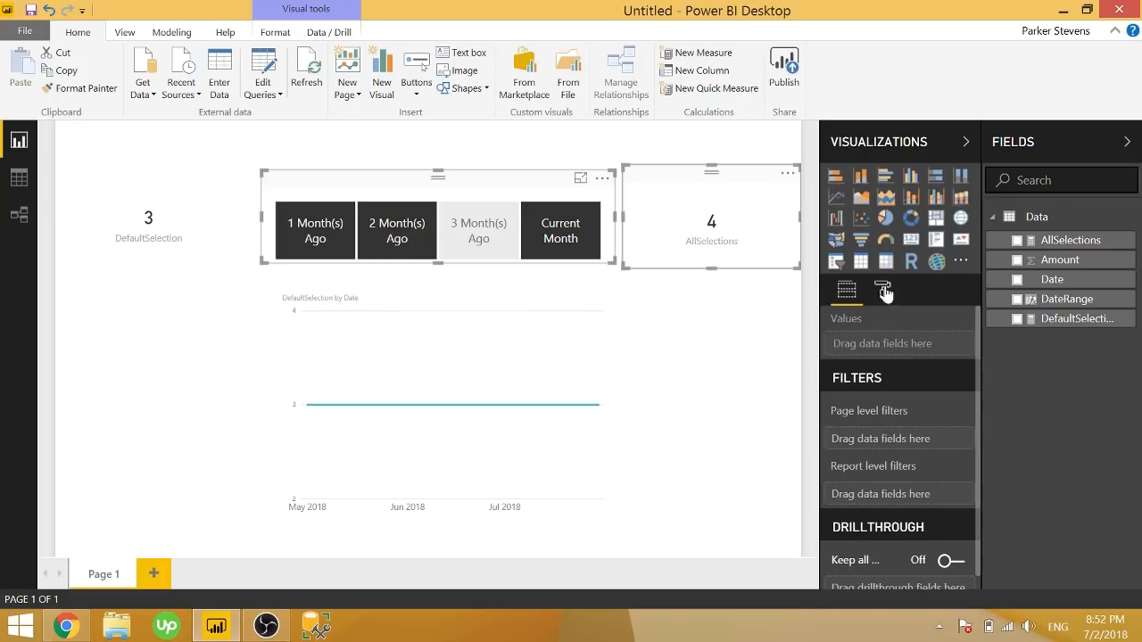
# Rewrite DefaultSelection as IF(selected count < total count, SUM(Data[Amount]), 10...)
pyautogui.click(1075, 318)
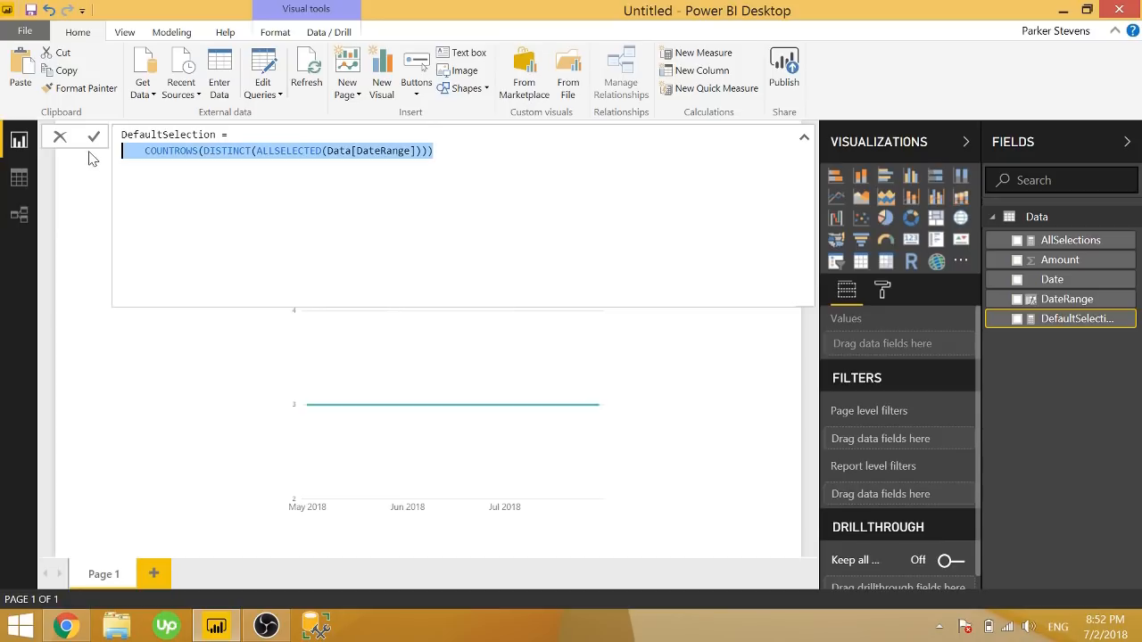
pyautogui.write('IF(')
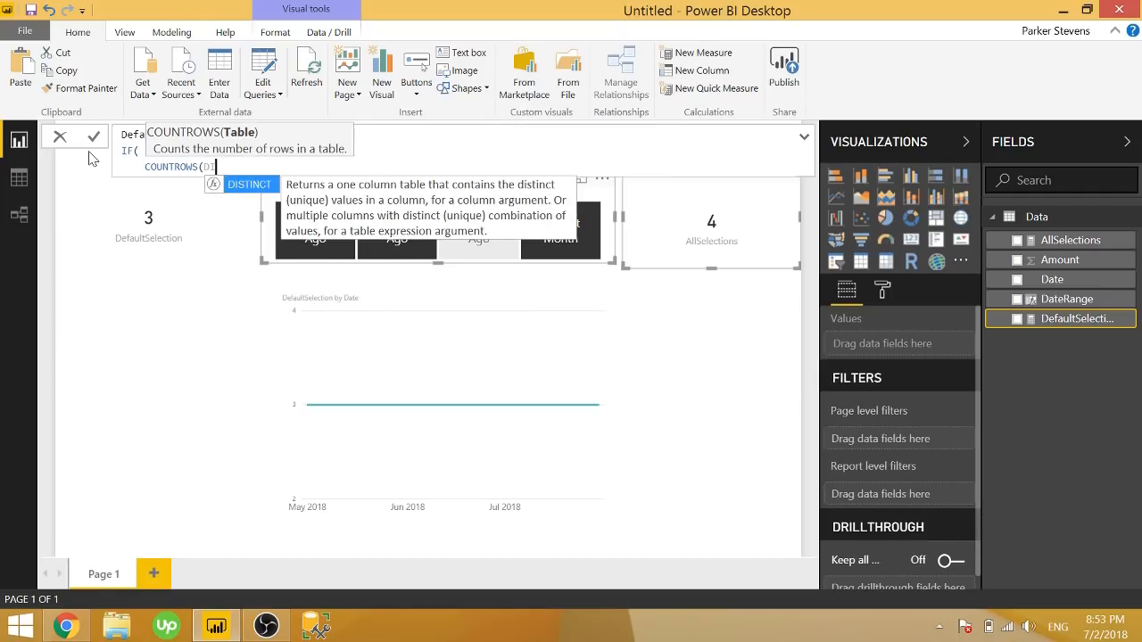
pyautogui.write('DISTINCT(ALLSELECTED(dt')
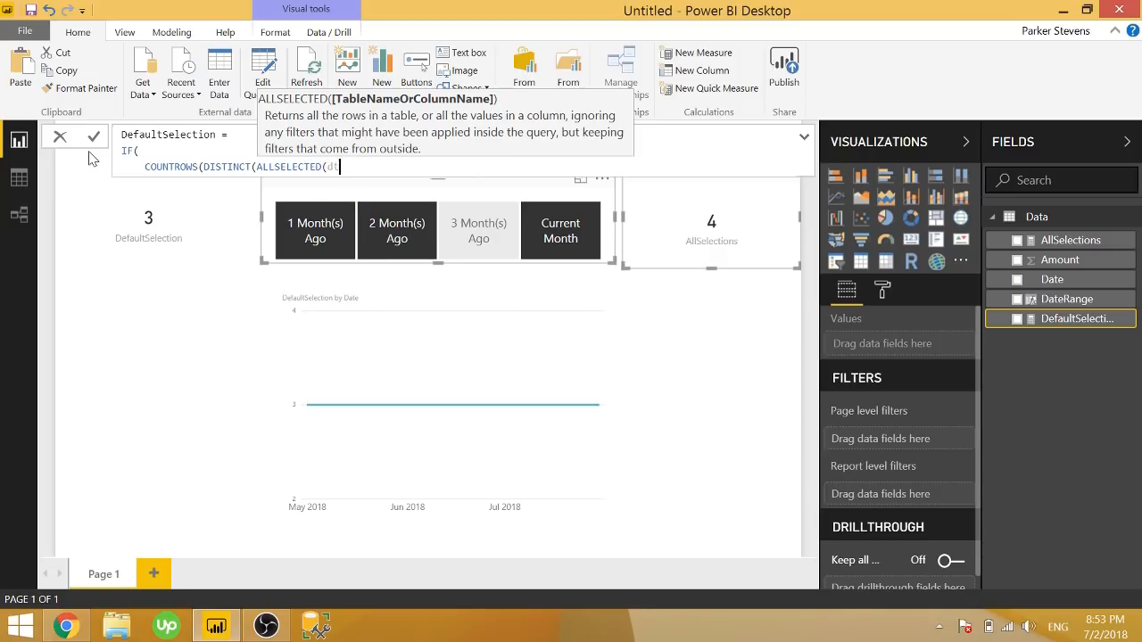
pyautogui.write('ata[DateRange])) <')
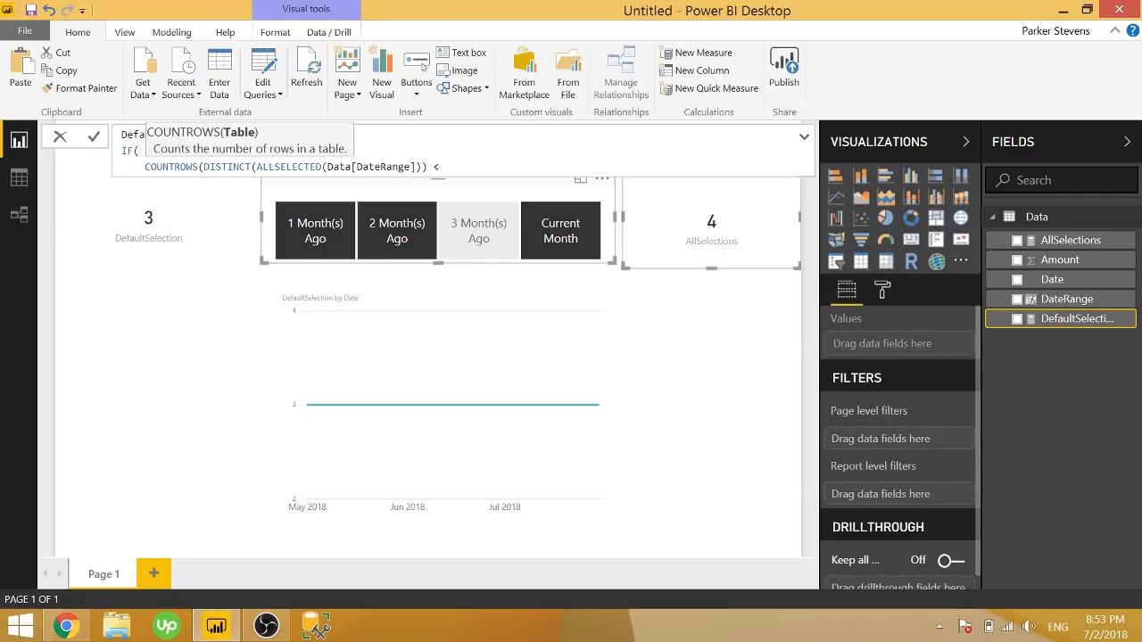
pyautogui.write('COUNTROWS(DISTINCT(ALLSELECTED(Data[DateRange])))')
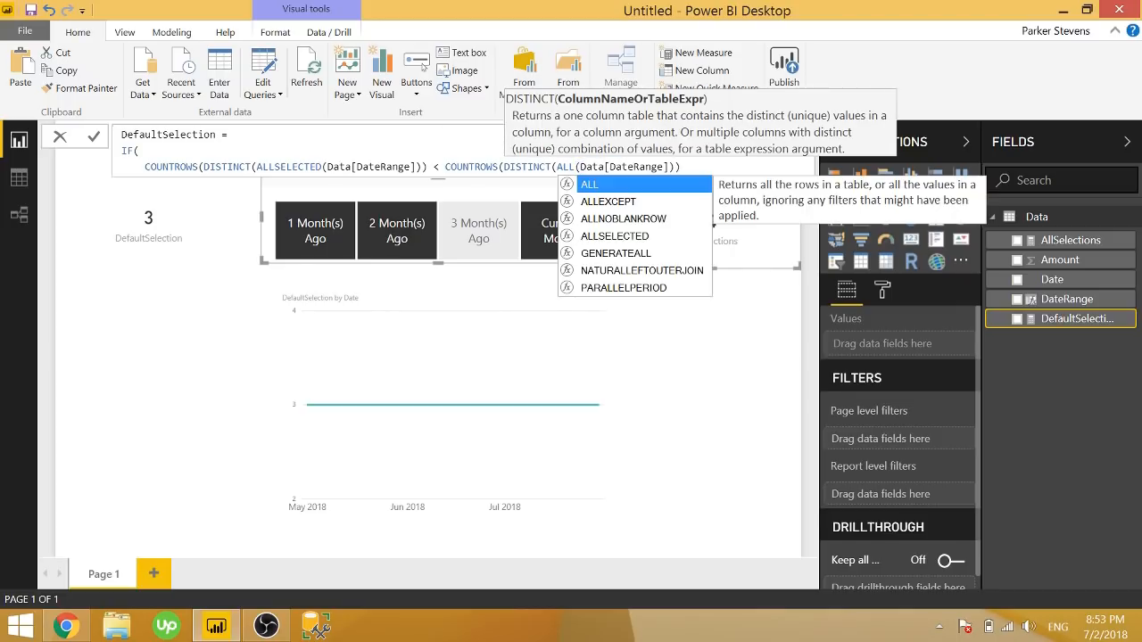
pyautogui.moveTo(910, 272)
pyautogui.write('))),')
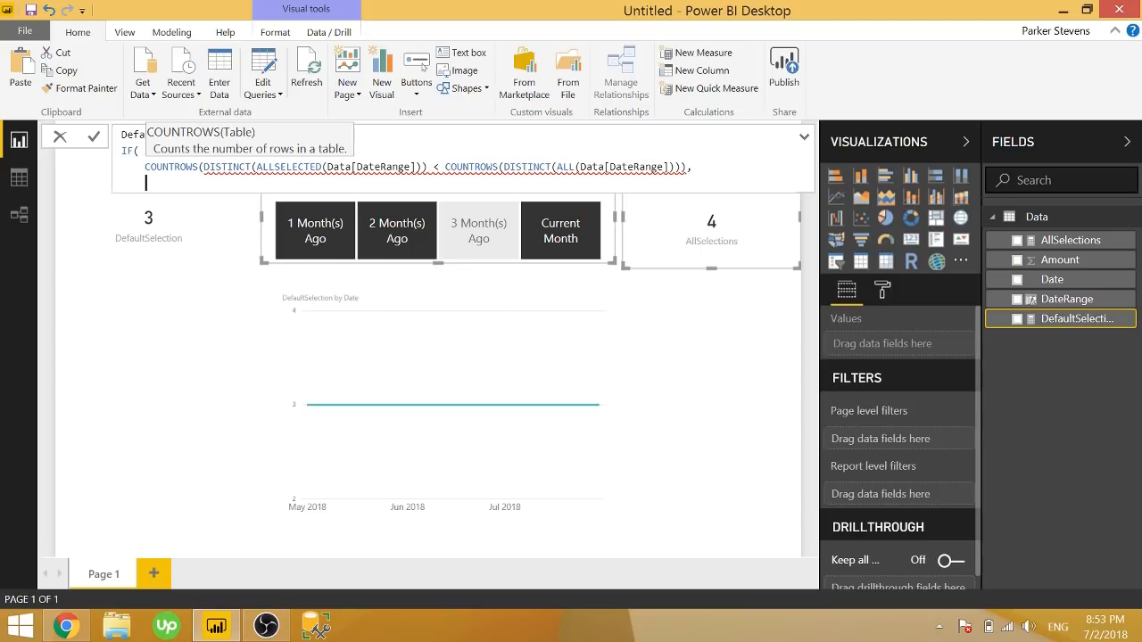
pyautogui.write('SUM(Data[Amount]),')
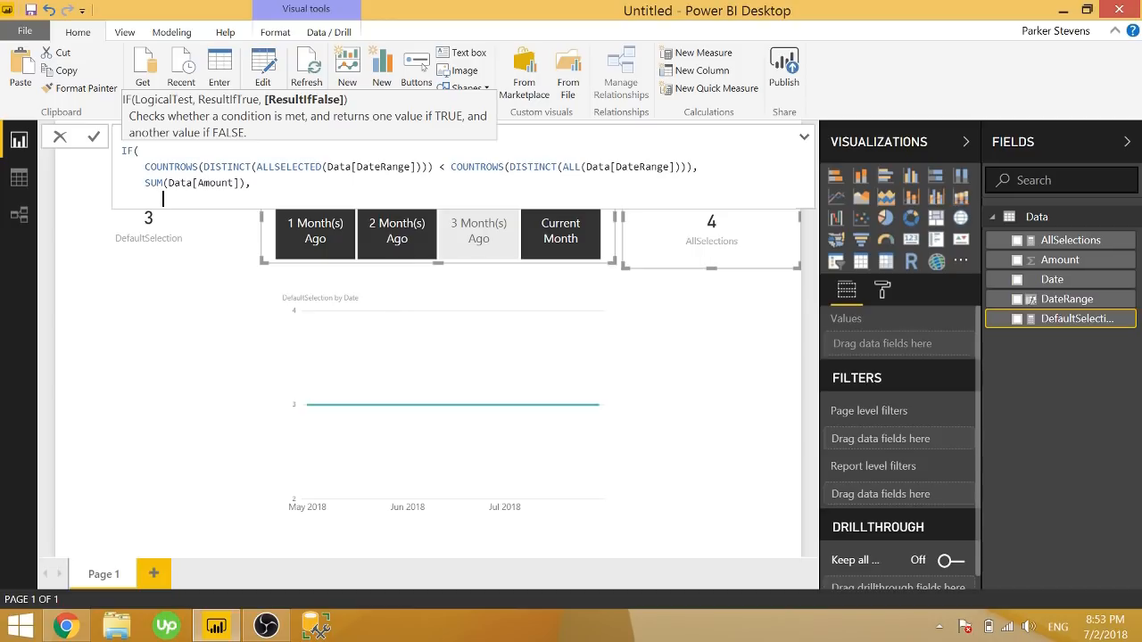
pyautogui.write('10')
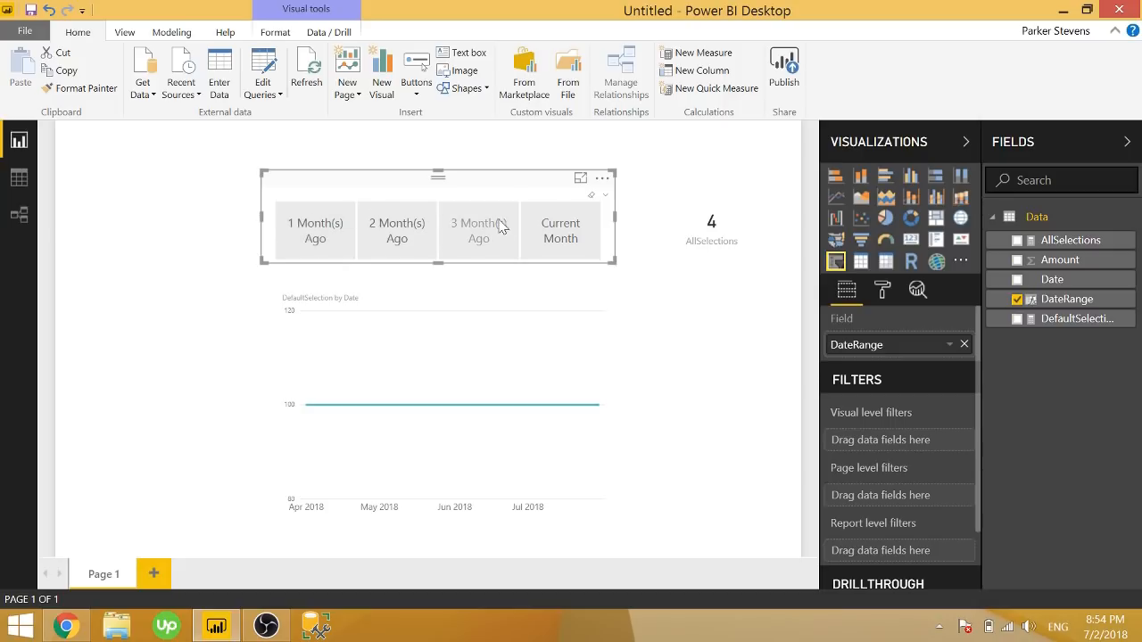
# Deselect the 1 Month(s) Ago slicer button to show the default value
pyautogui.click(315, 230)
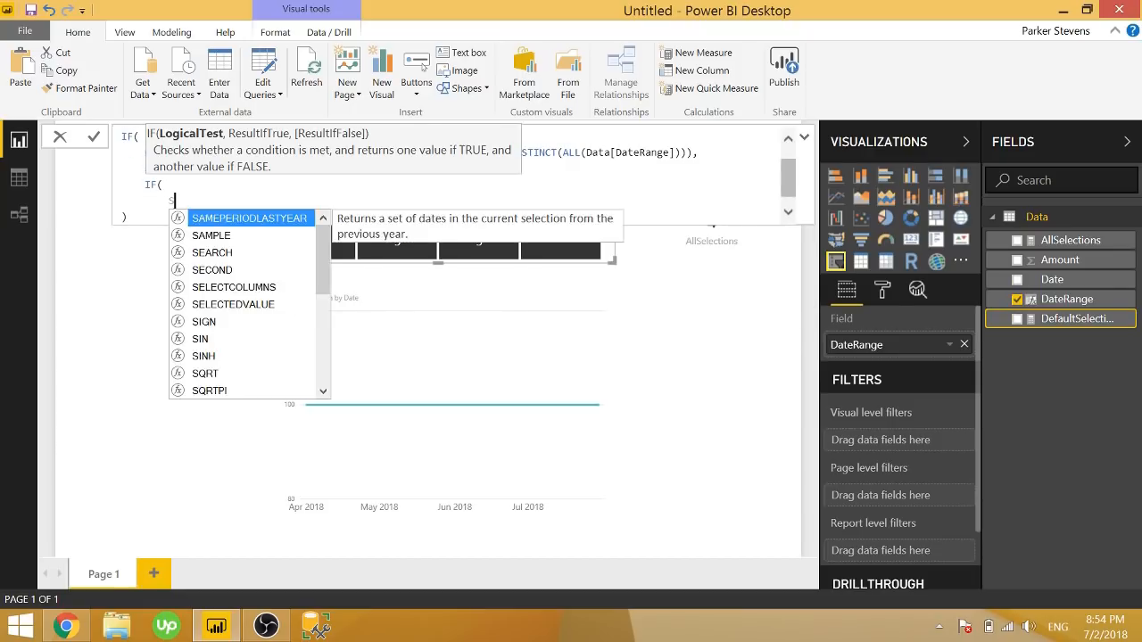
# Type the nested IF: SELECTEDVALUE(Data[DateRange]) = "Current Month", SUM(Data[Amount]), BLANK()
pyautogui.write('SELECTEDVALUE(')
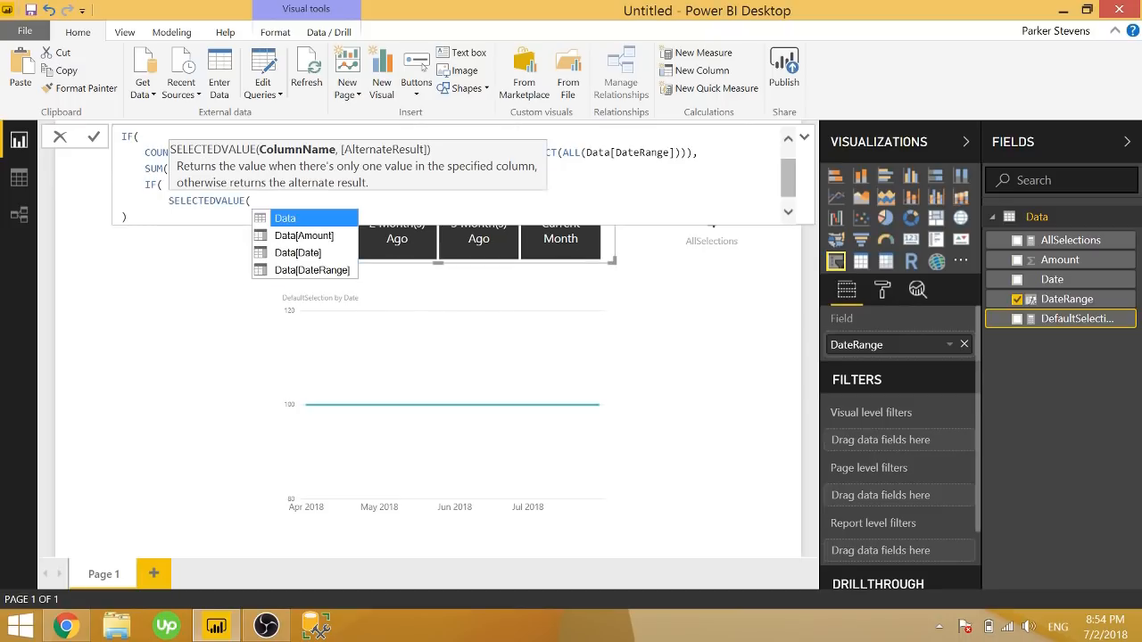
pyautogui.write('dater')
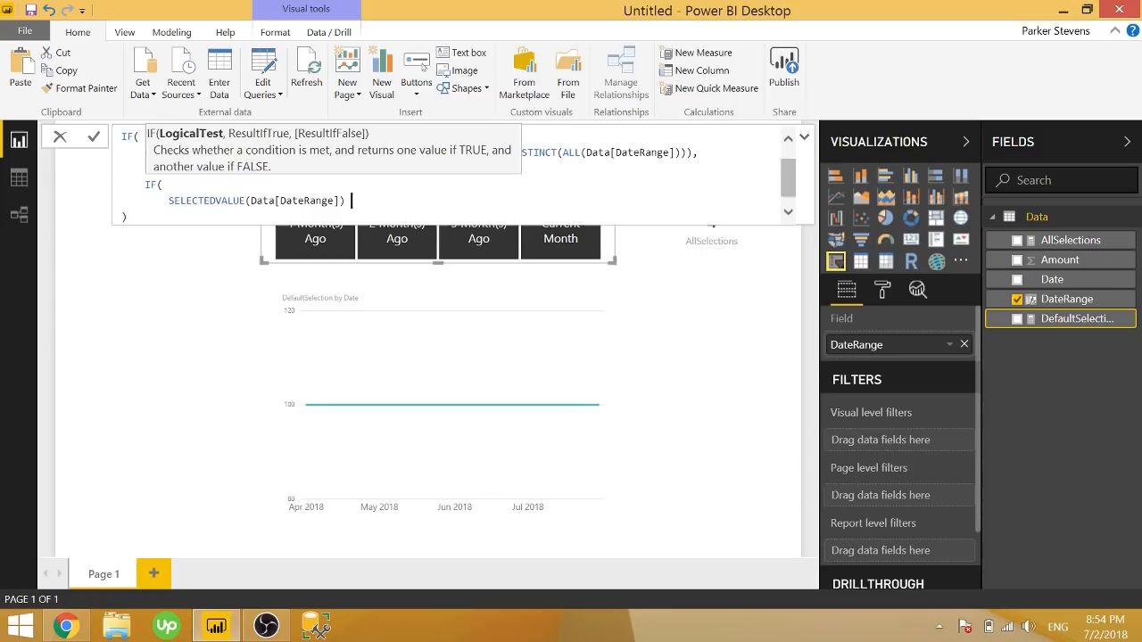
pyautogui.write('= "C')
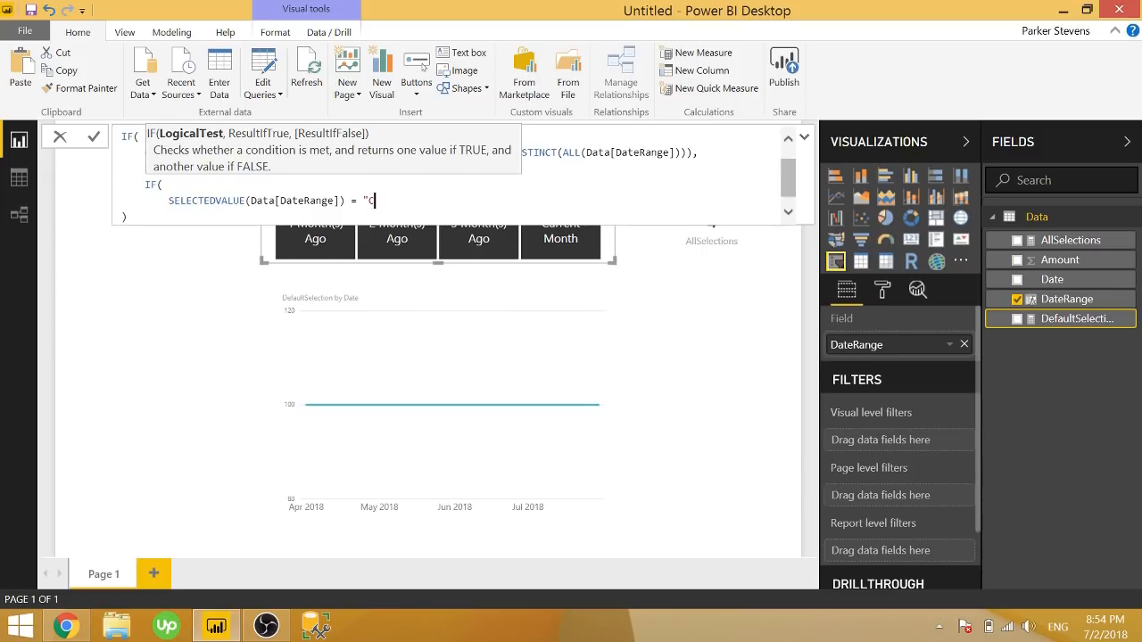
pyautogui.write('urrent Month')
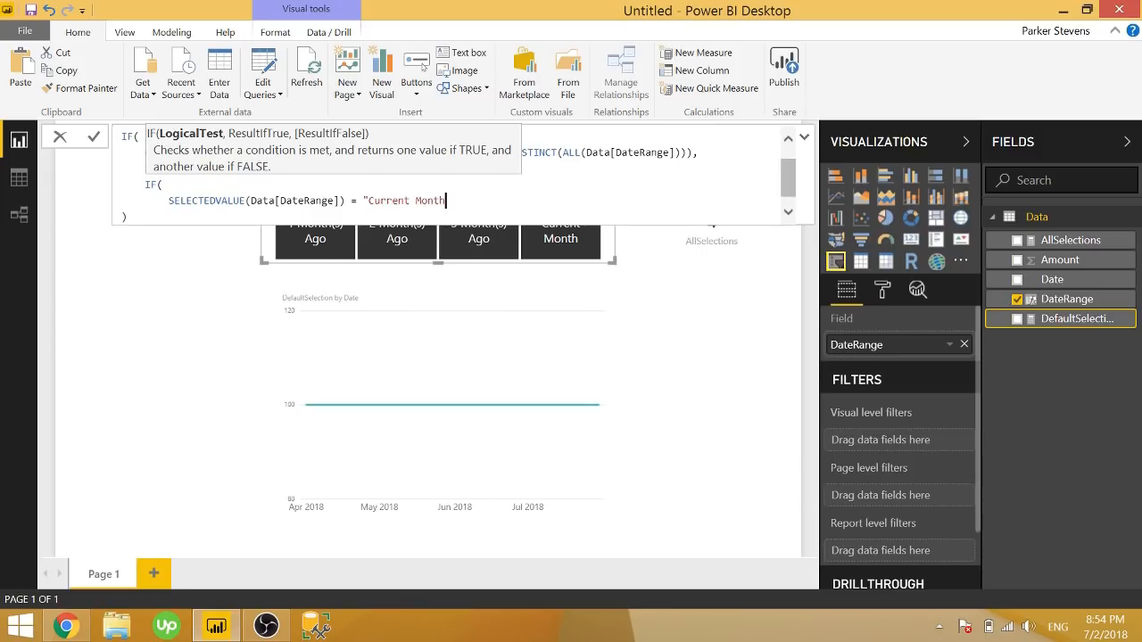
pyautogui.write('",')
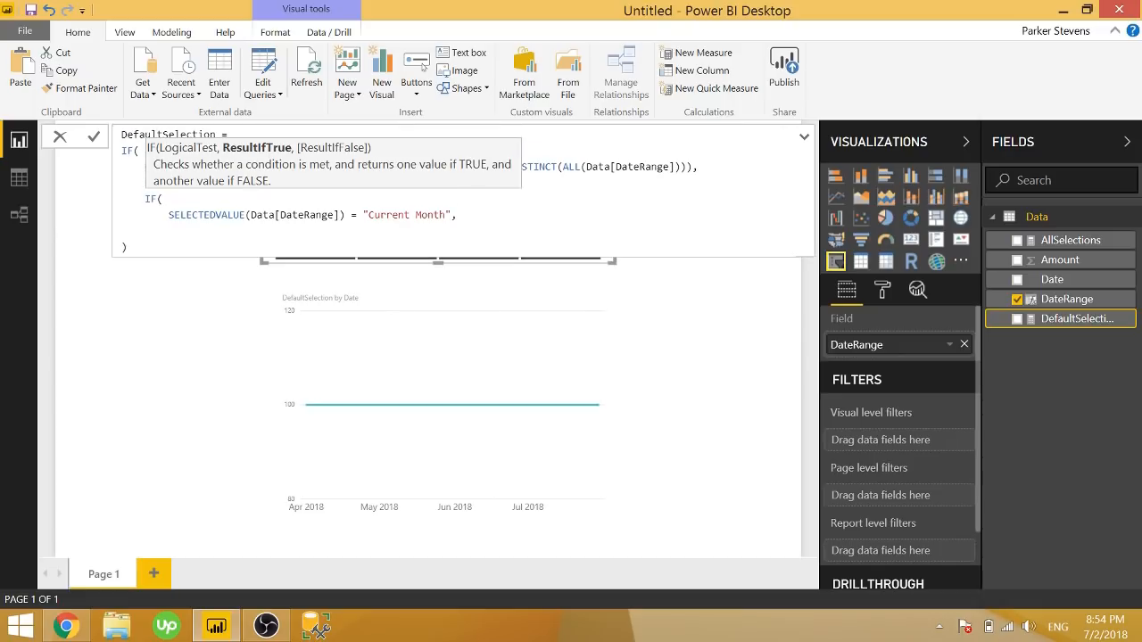
pyautogui.write('SUM(Data[Amount]),')
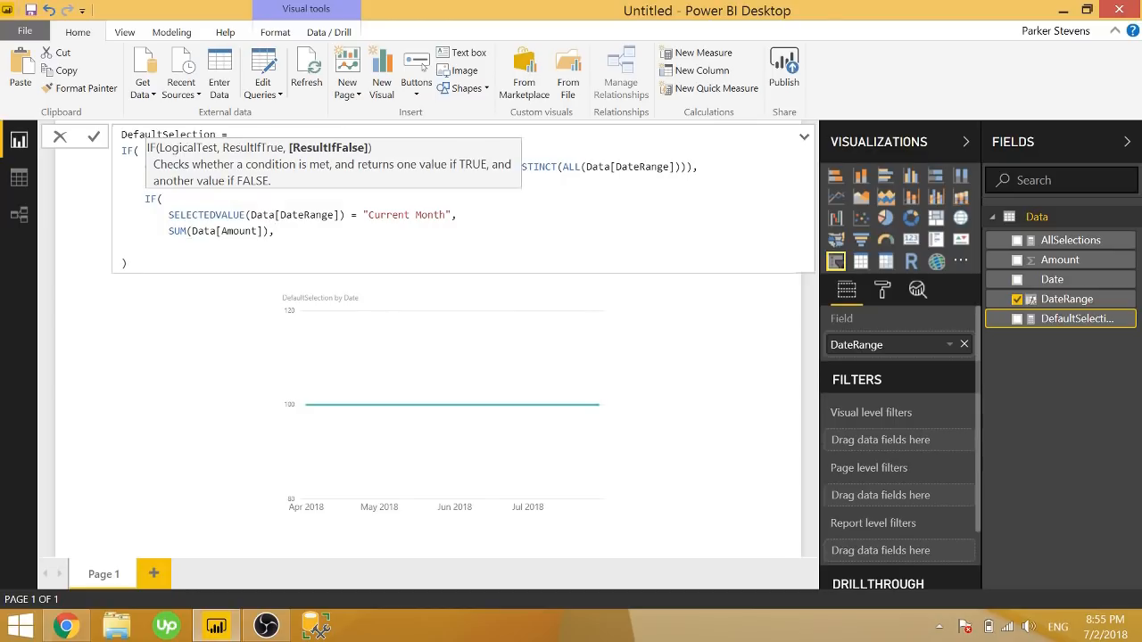
pyautogui.write('B')
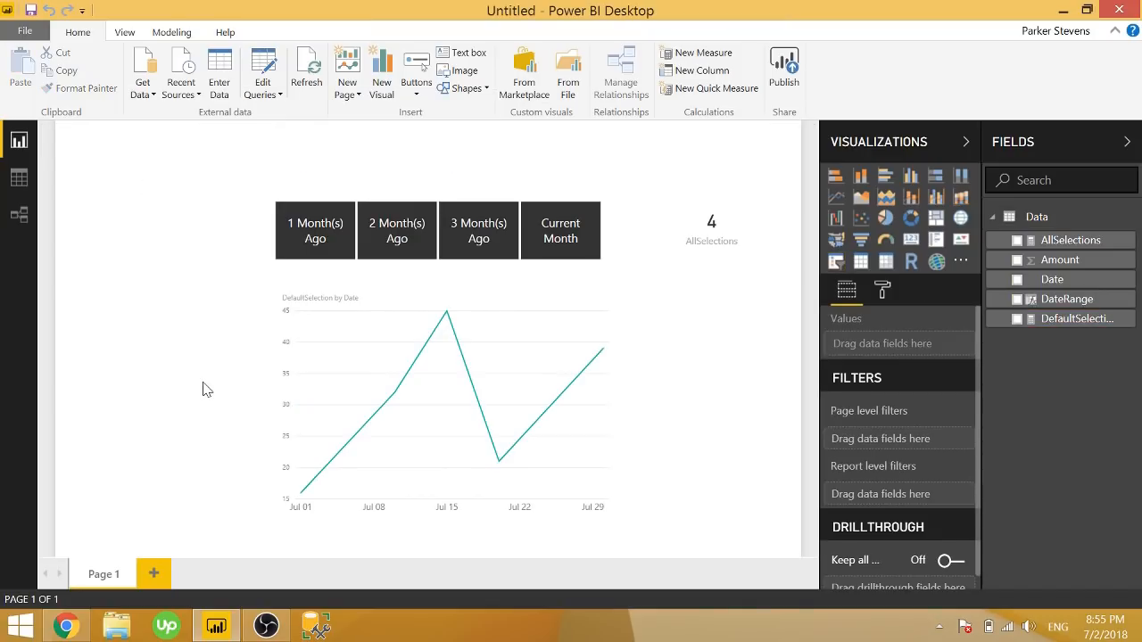
pyautogui.moveTo(592, 201)
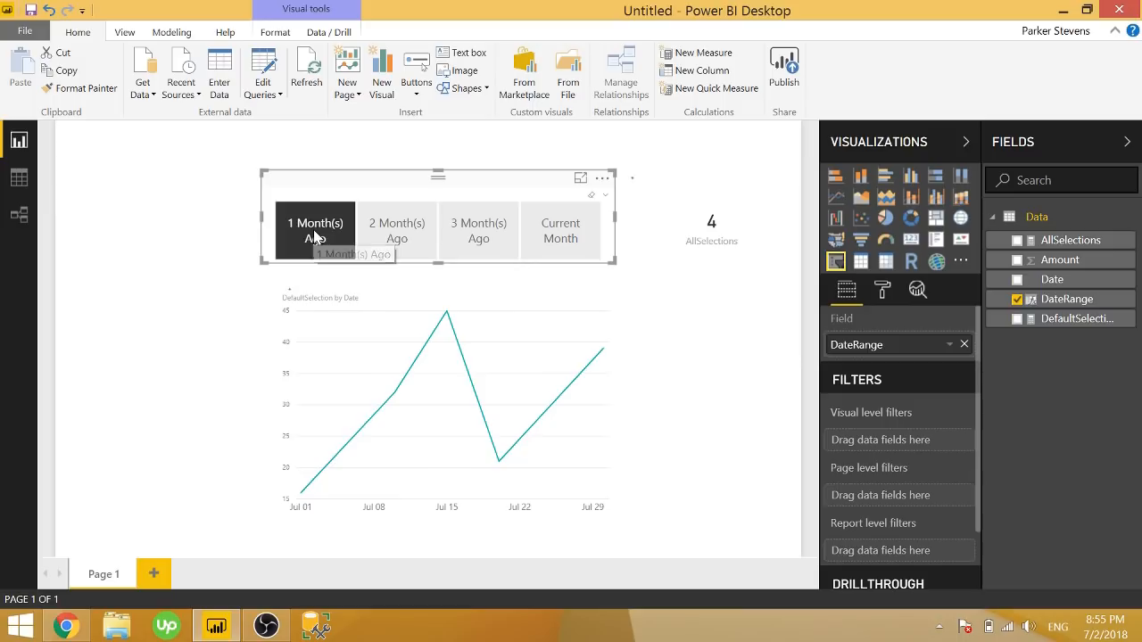
# Test the chart with 2 Month(s) Ago and Current Month, then reopen DefaultSelection
pyautogui.click(396, 230)
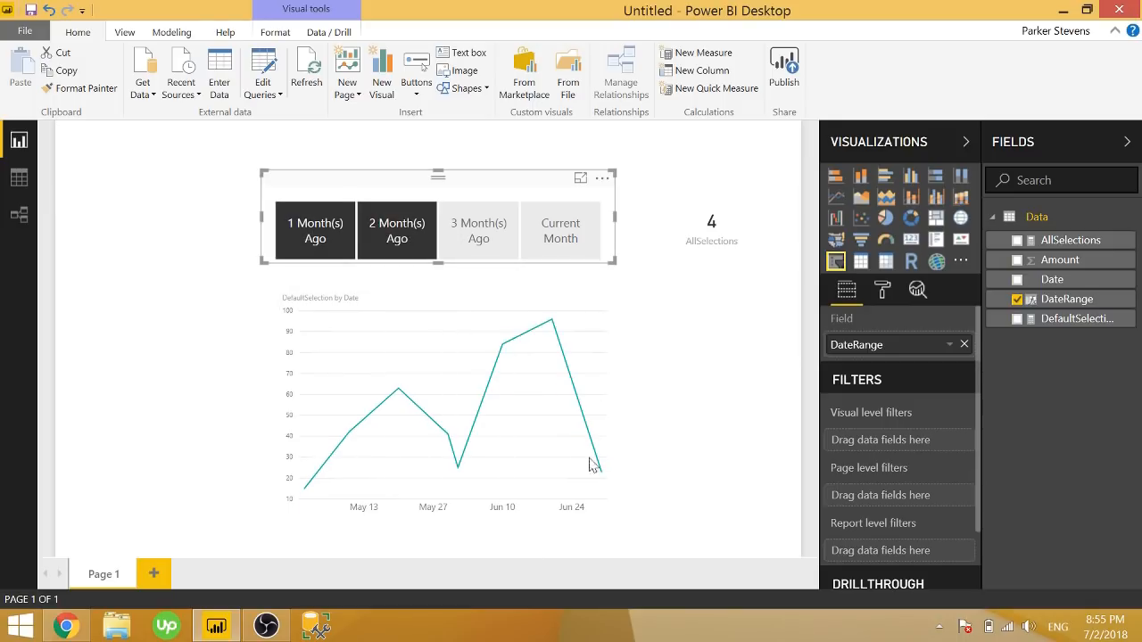
pyautogui.click(560, 230)
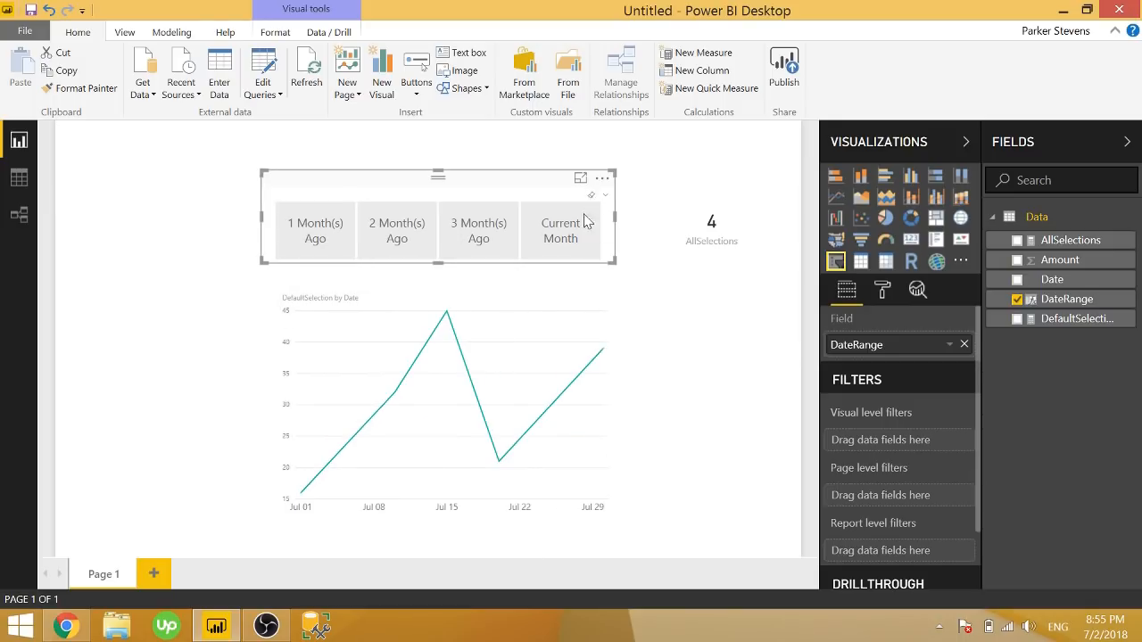
pyautogui.click(564, 382)
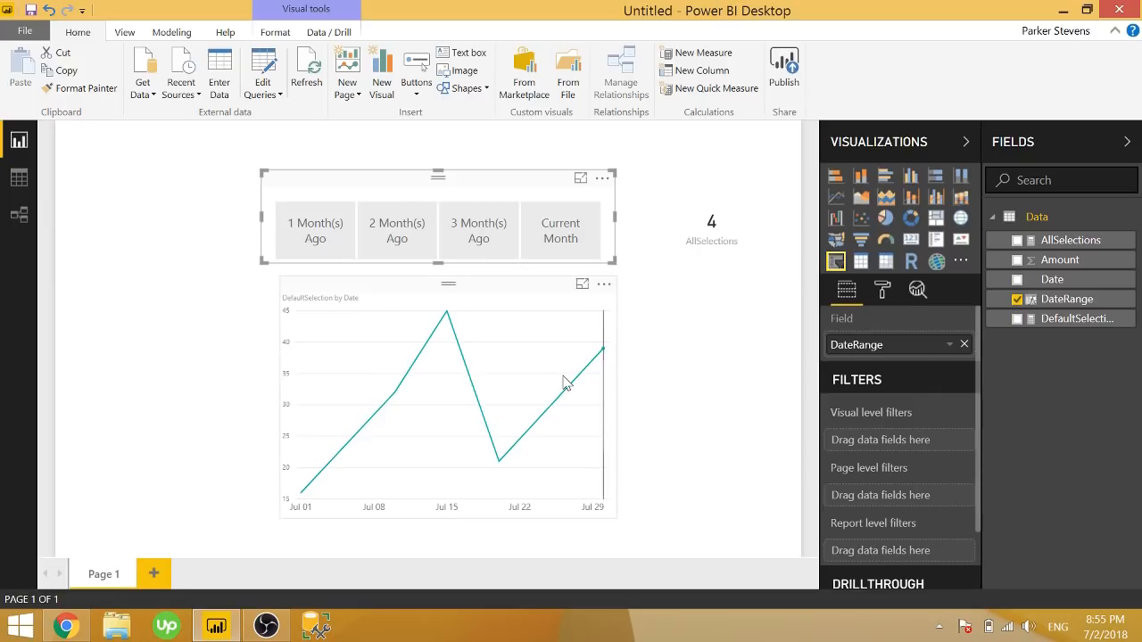
pyautogui.click(396, 231)
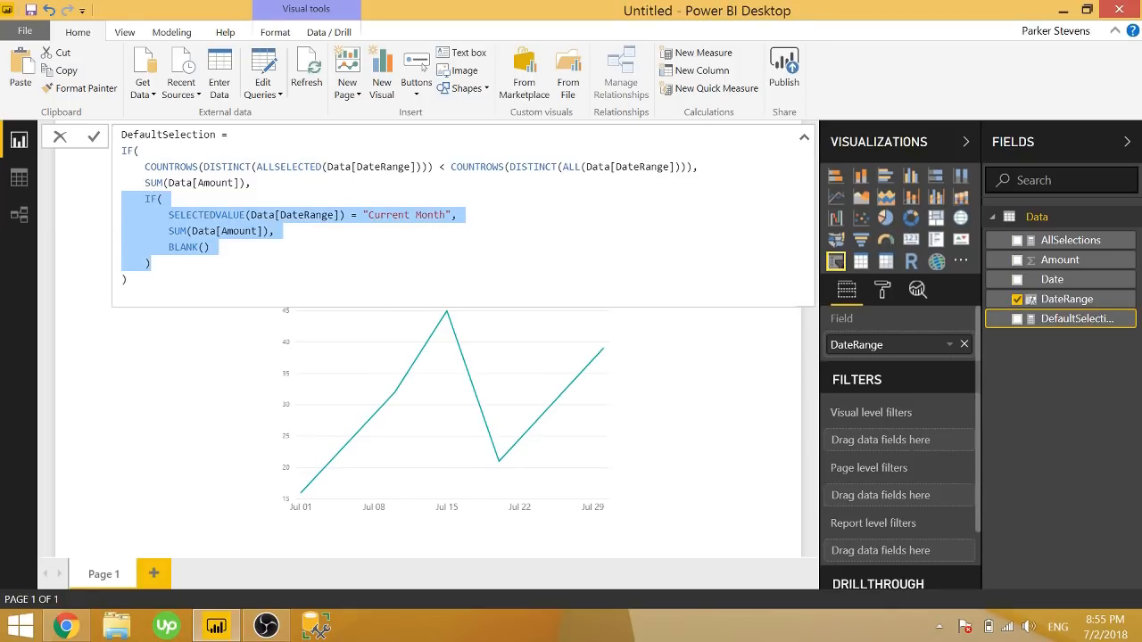
pyautogui.click(424, 214)
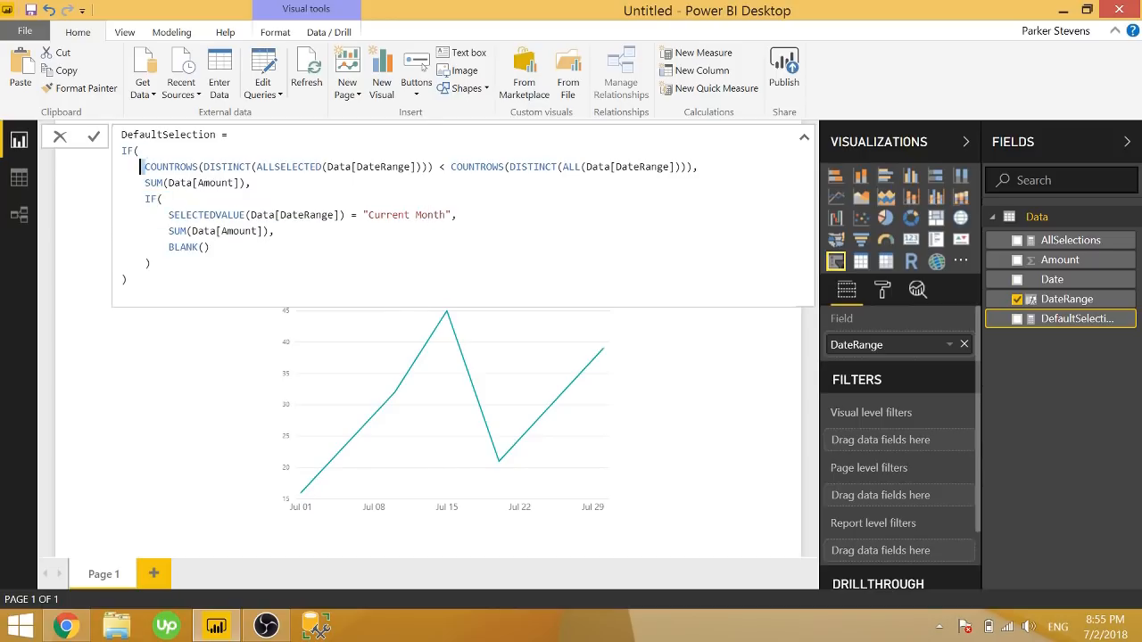
pyautogui.moveTo(145, 167); pyautogui.dragTo(433, 167)
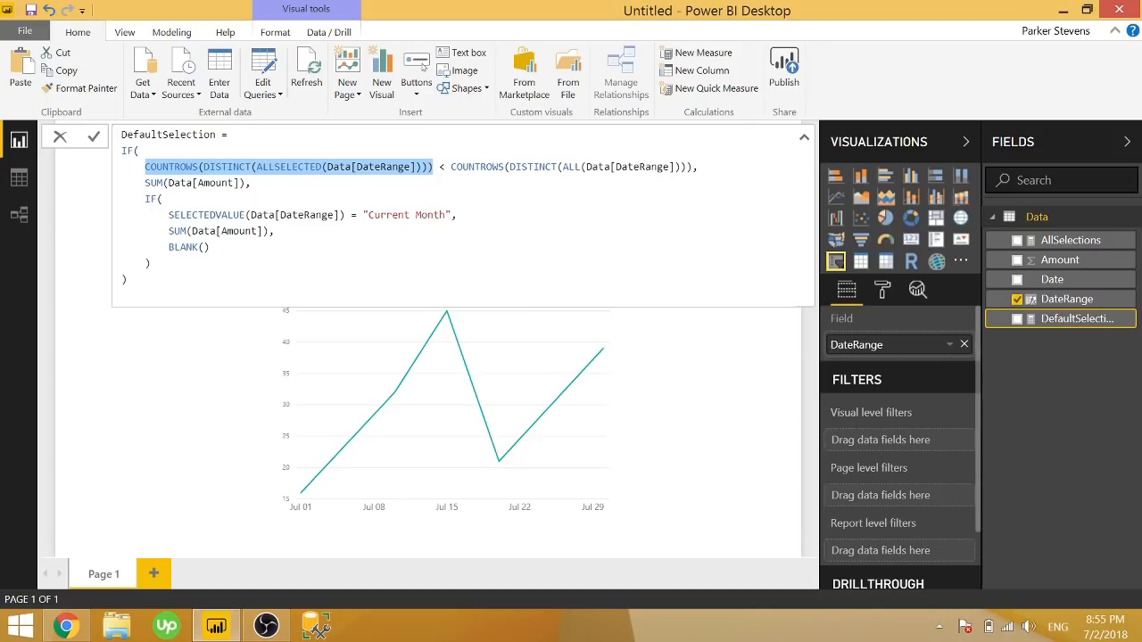
pyautogui.click(454, 166)
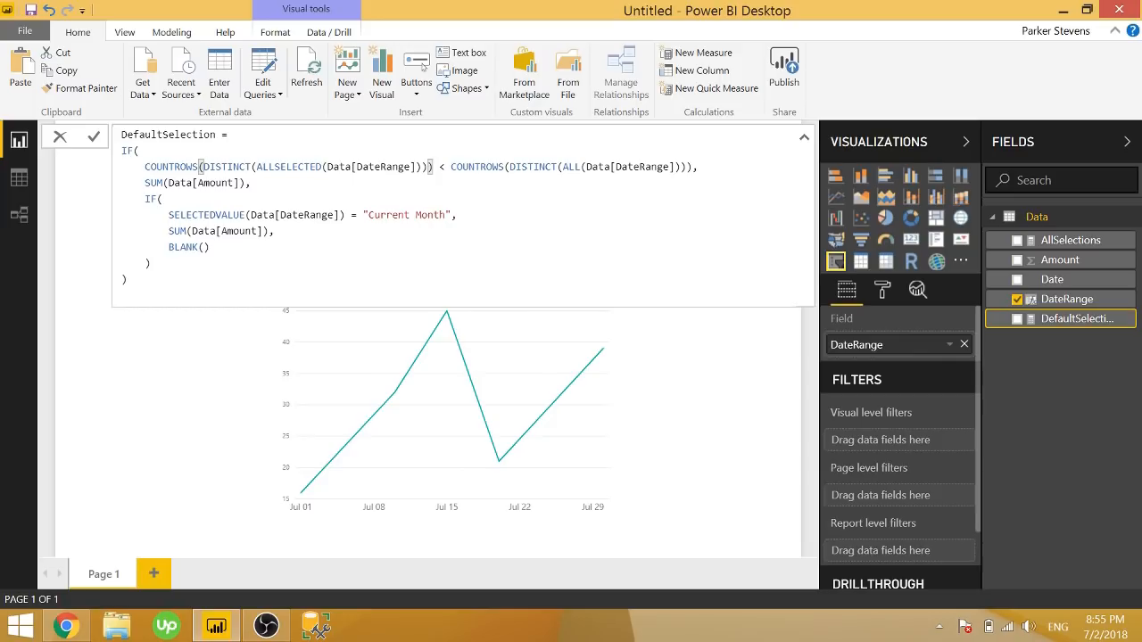
pyautogui.doubleClick(195, 182)
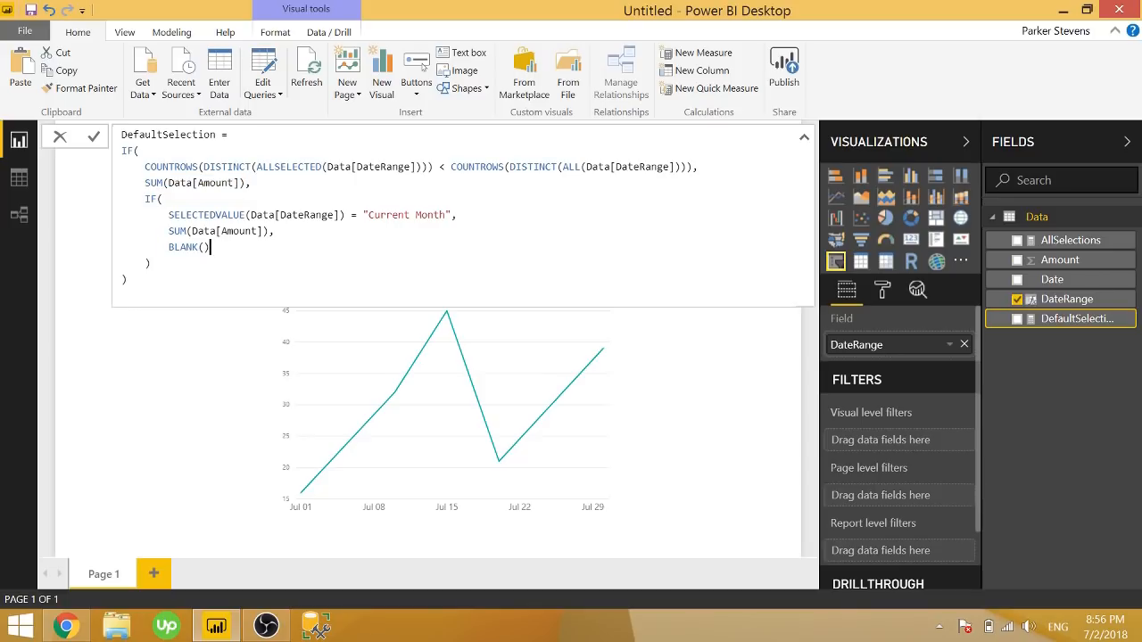
pyautogui.tripleClick(221, 231)
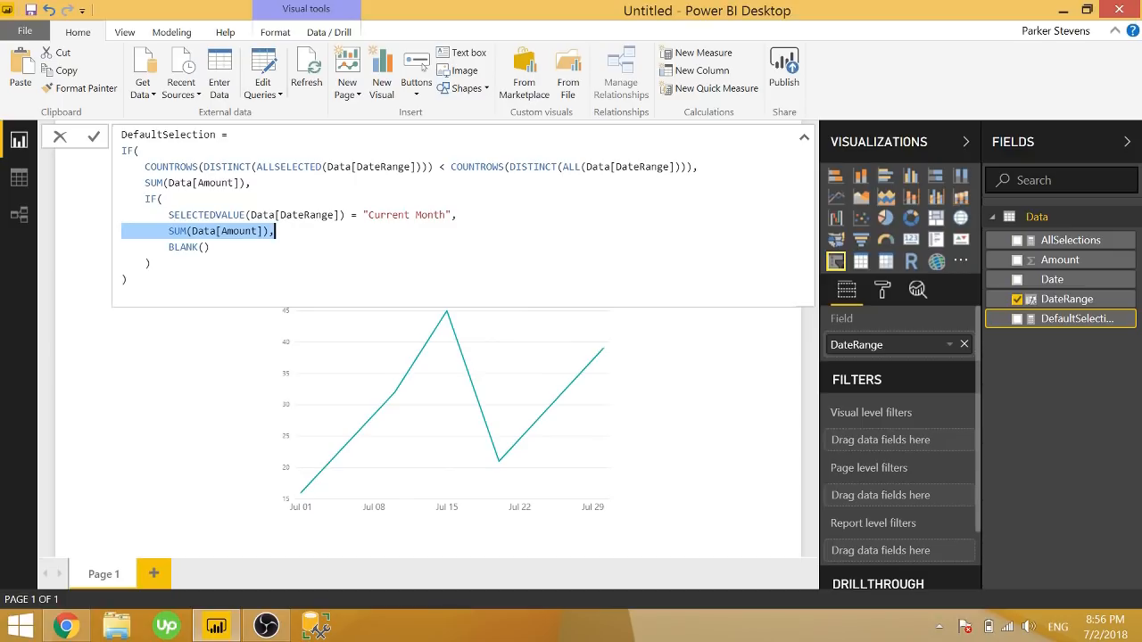
pyautogui.click(202, 247)
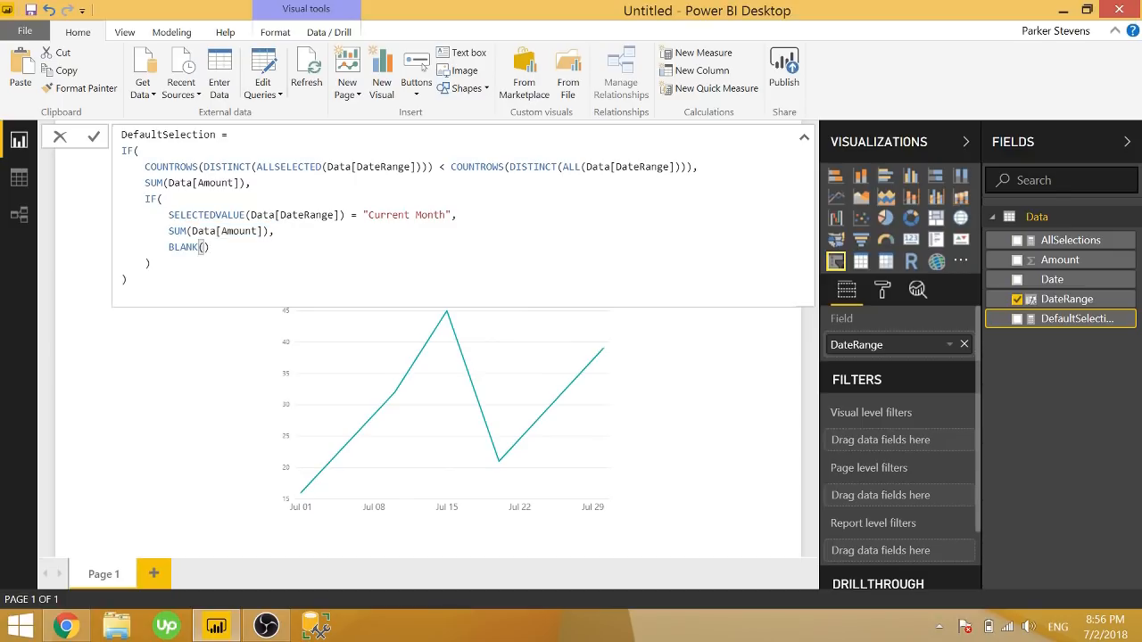
pyautogui.moveTo(207, 328)
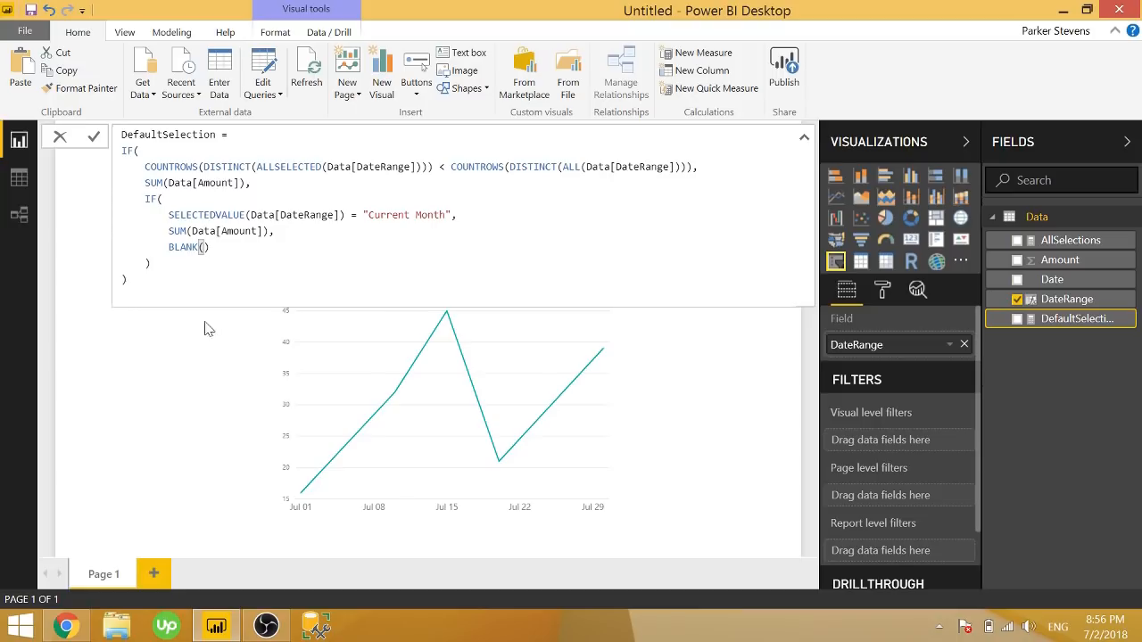
pyautogui.click(94, 136)
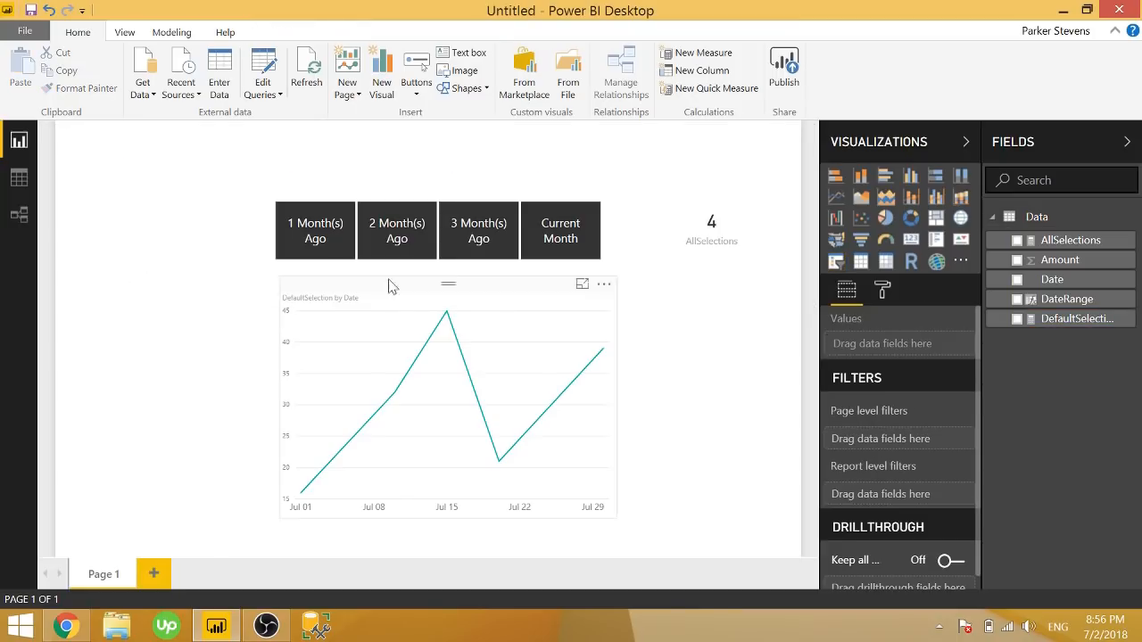
pyautogui.click(397, 230)
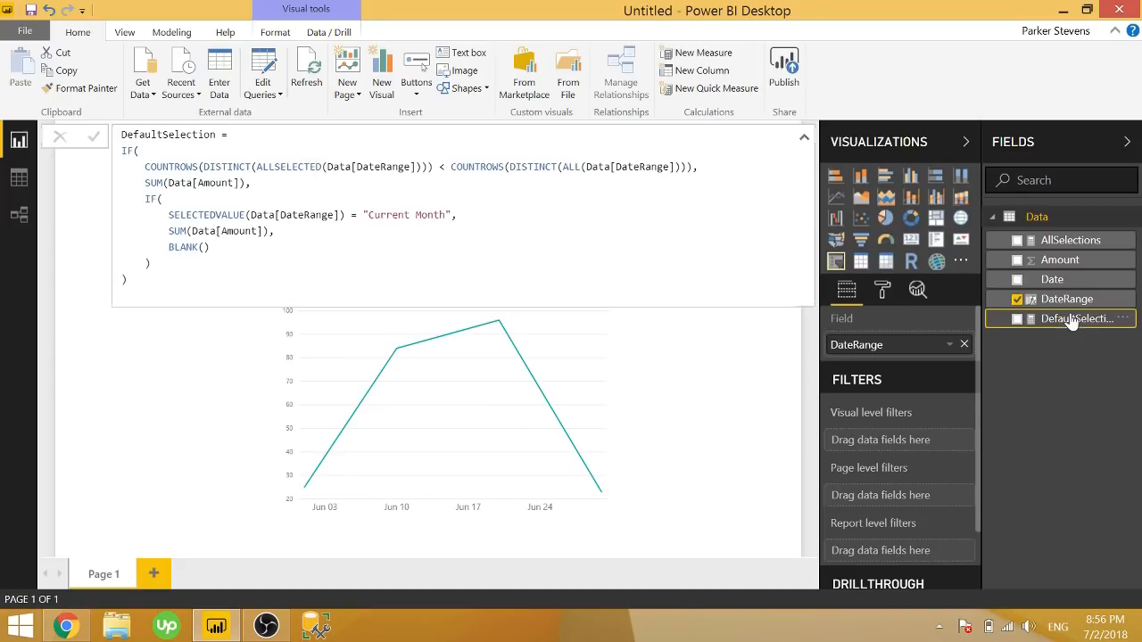
# Replace "Current Month" with "1 Month(s) Ago" in DefaultSelection's inner condition
pyautogui.doubleClick(406, 214)
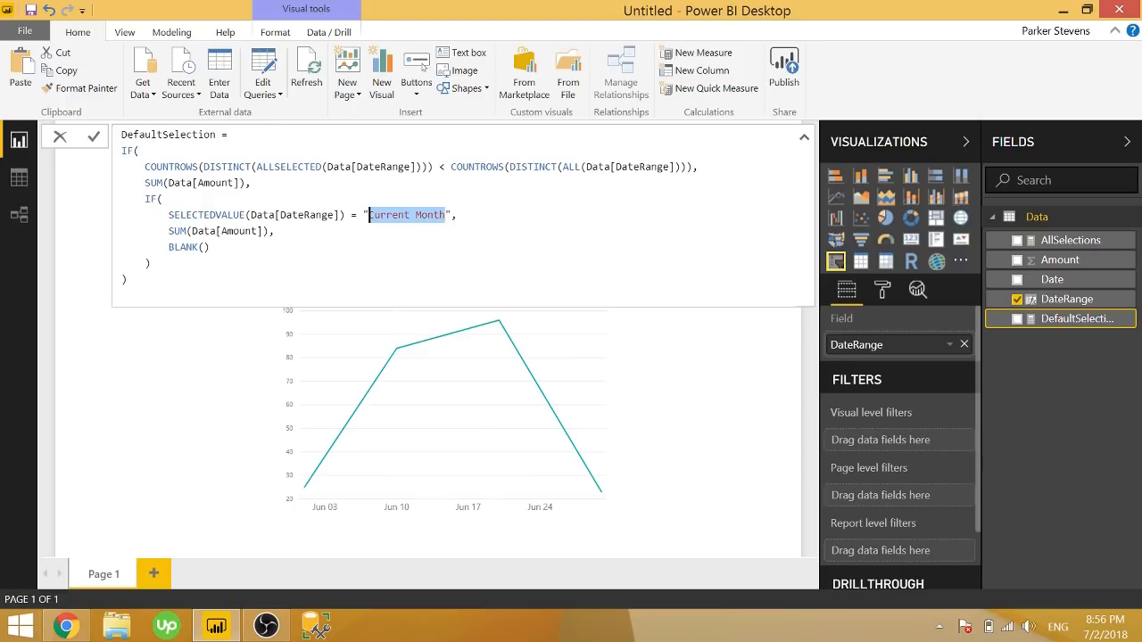
pyautogui.write('1 Mon')
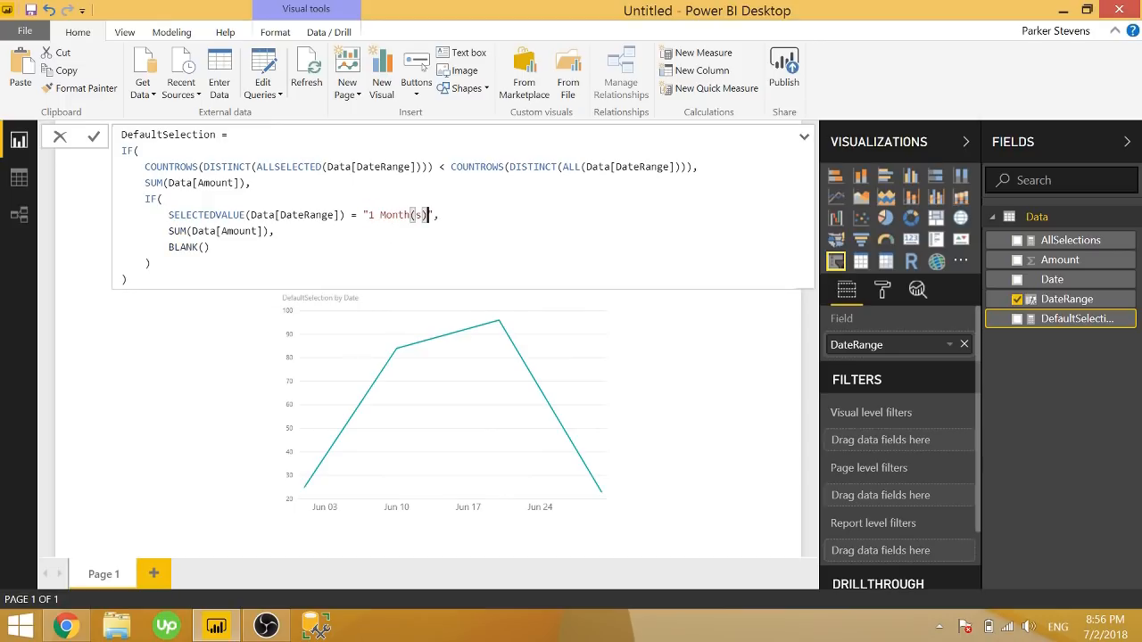
pyautogui.write('Ago')
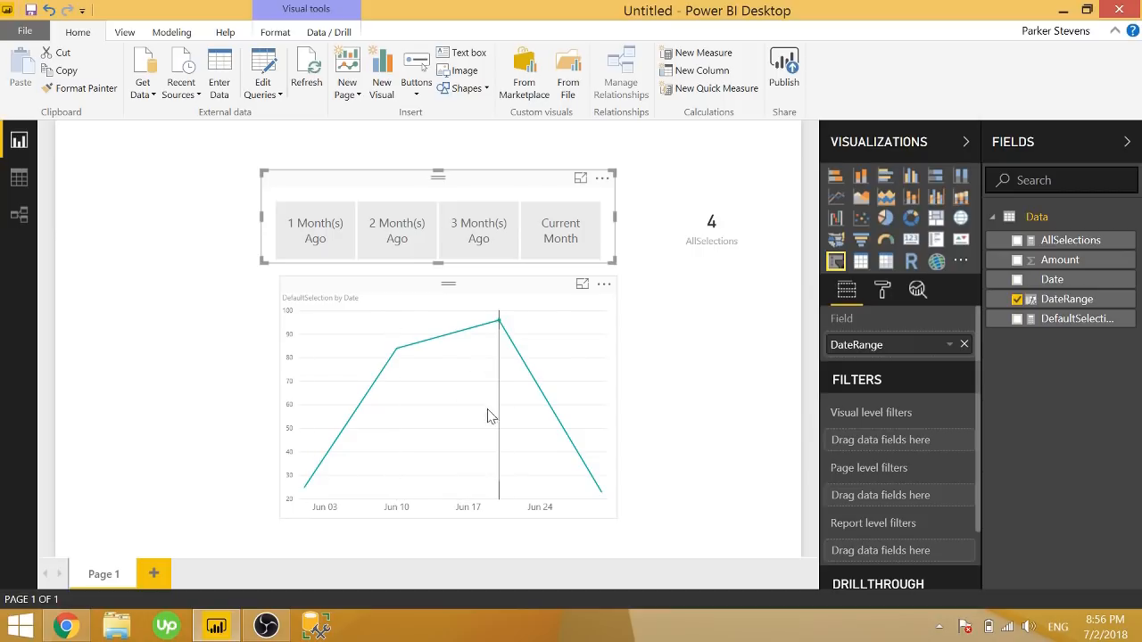
# Select Current Month and 3 Month(s) Ago in the date range slicer
pyautogui.click(560, 231)
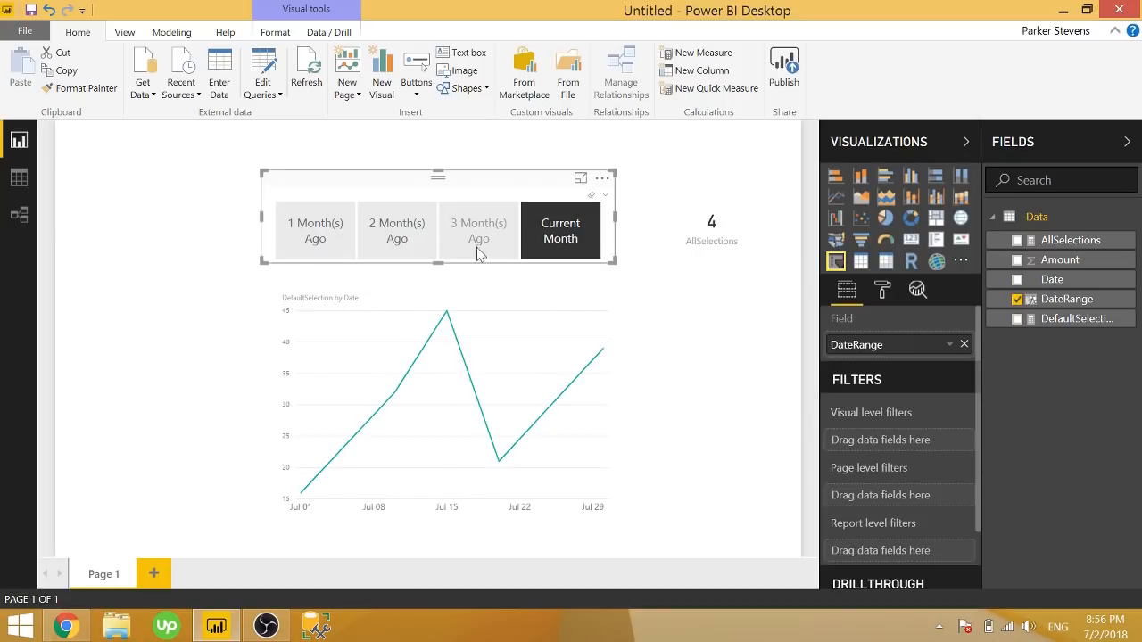
pyautogui.click(478, 230)
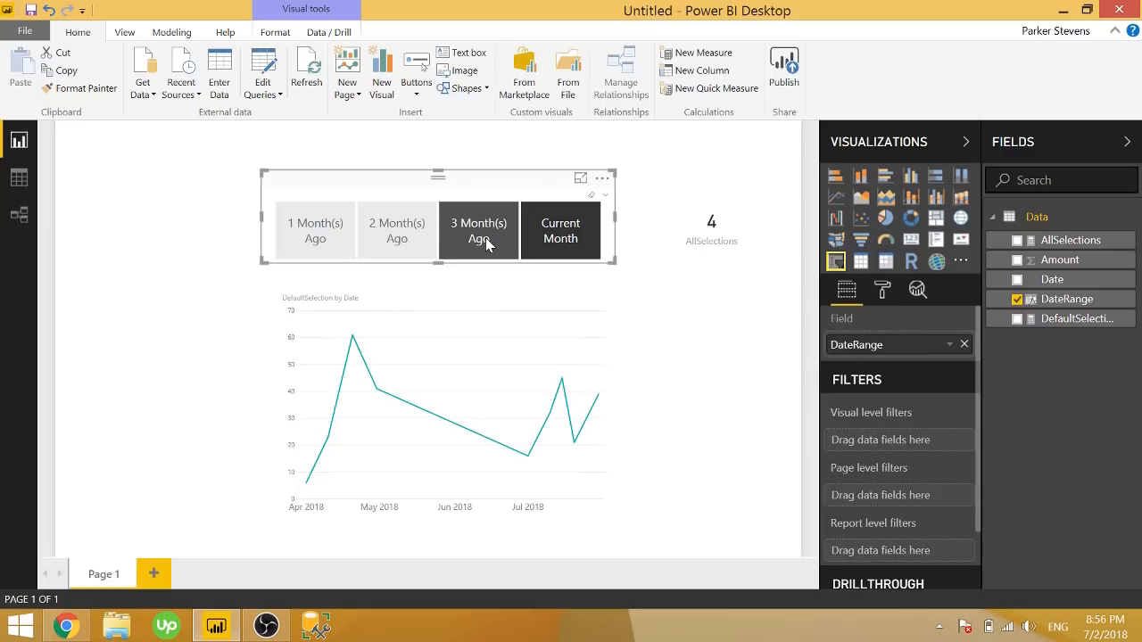
pyautogui.moveTo(593, 197)
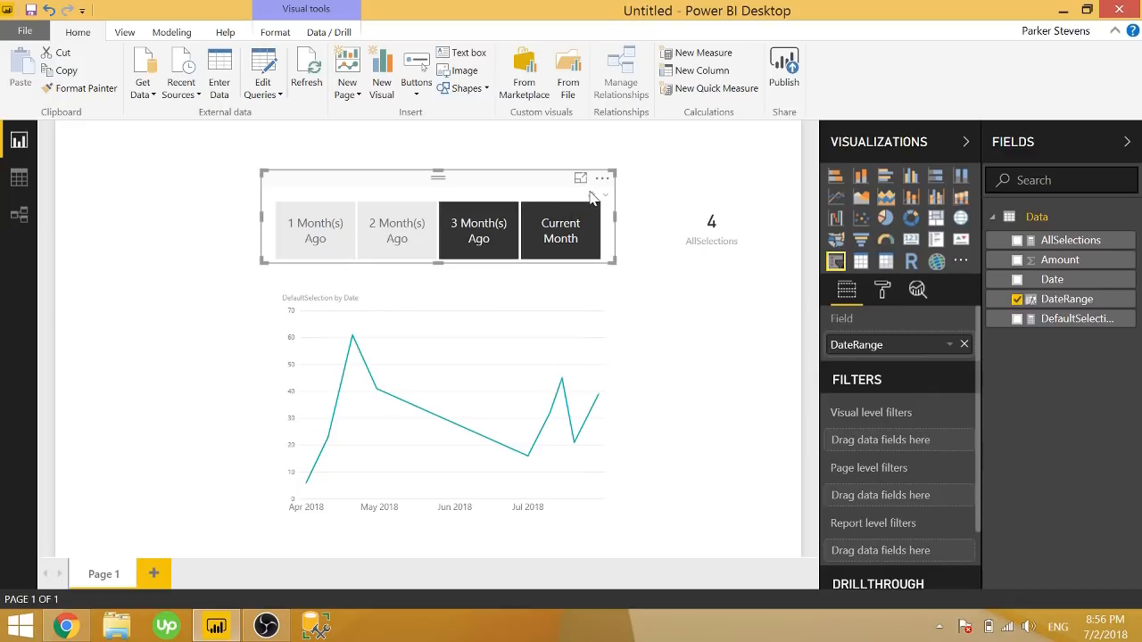